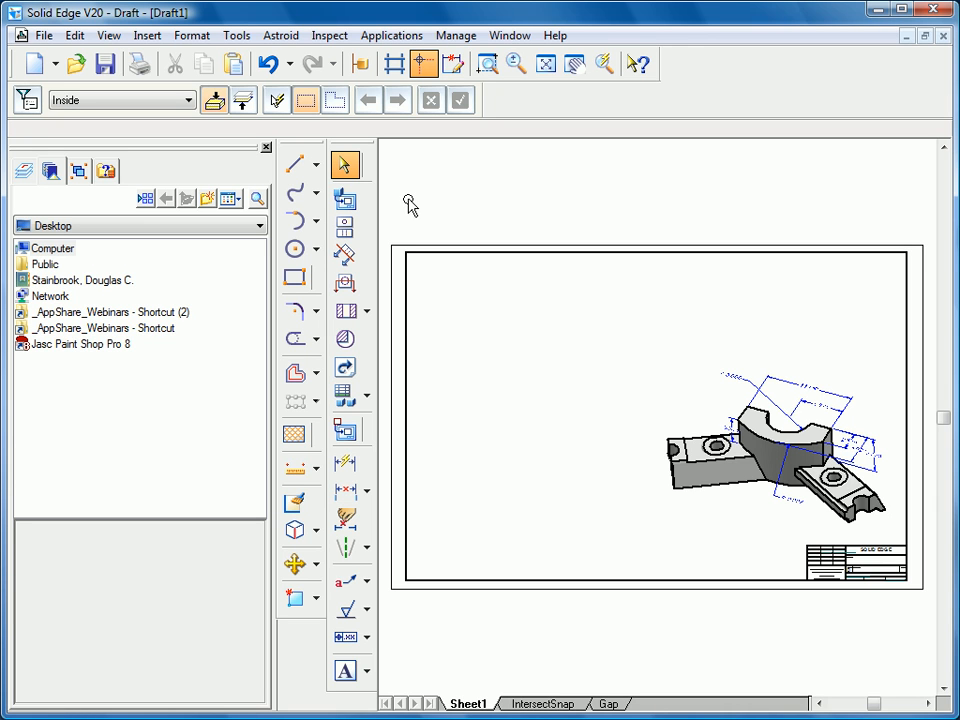
pyautogui.moveTo(344, 200)
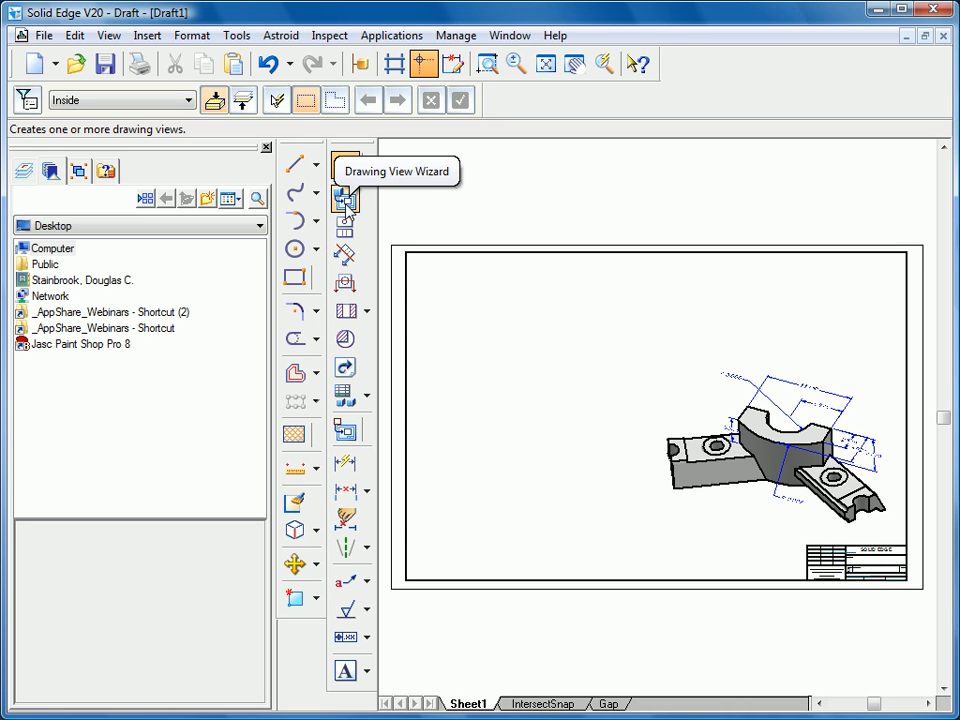
# Step: Start the Drawing View Wizard on the bracket part and choose the top named view
pyautogui.click(344, 200)
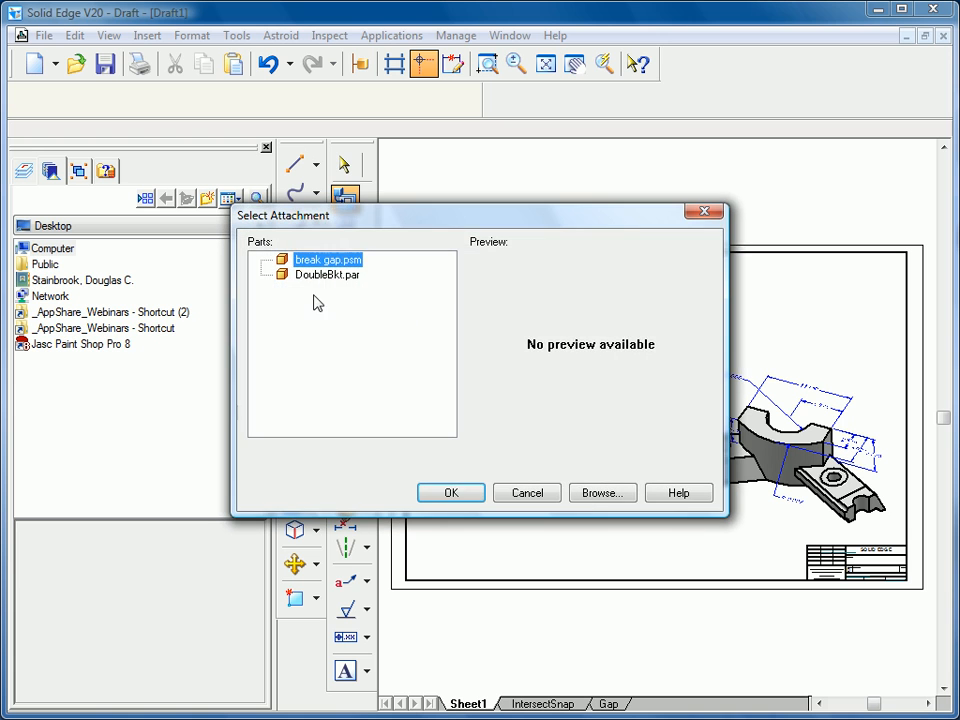
pyautogui.click(450, 492)
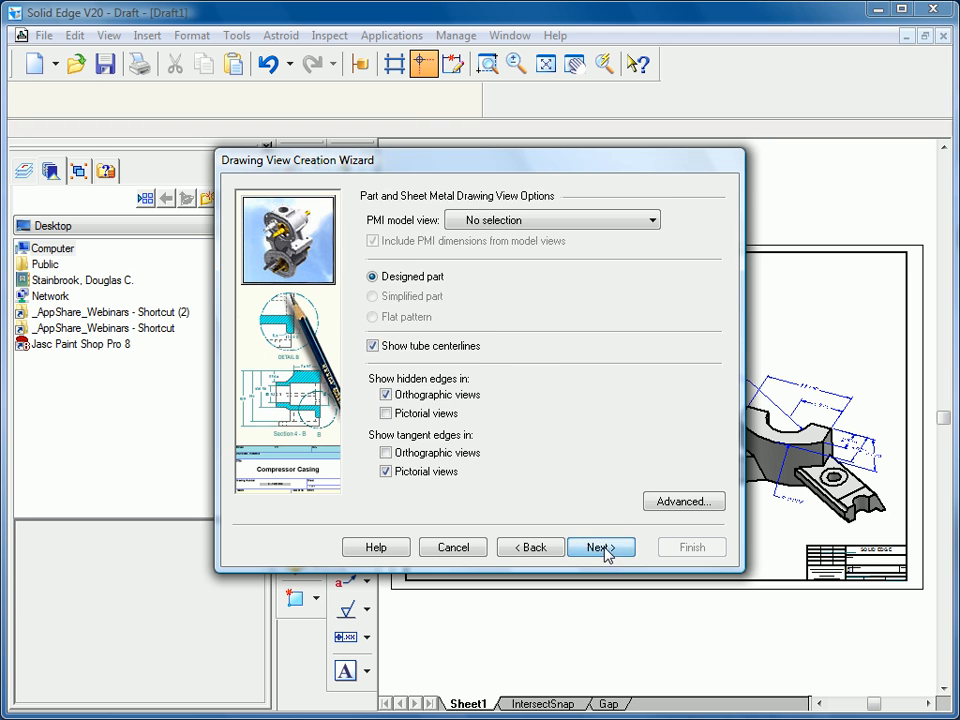
pyautogui.click(596, 548)
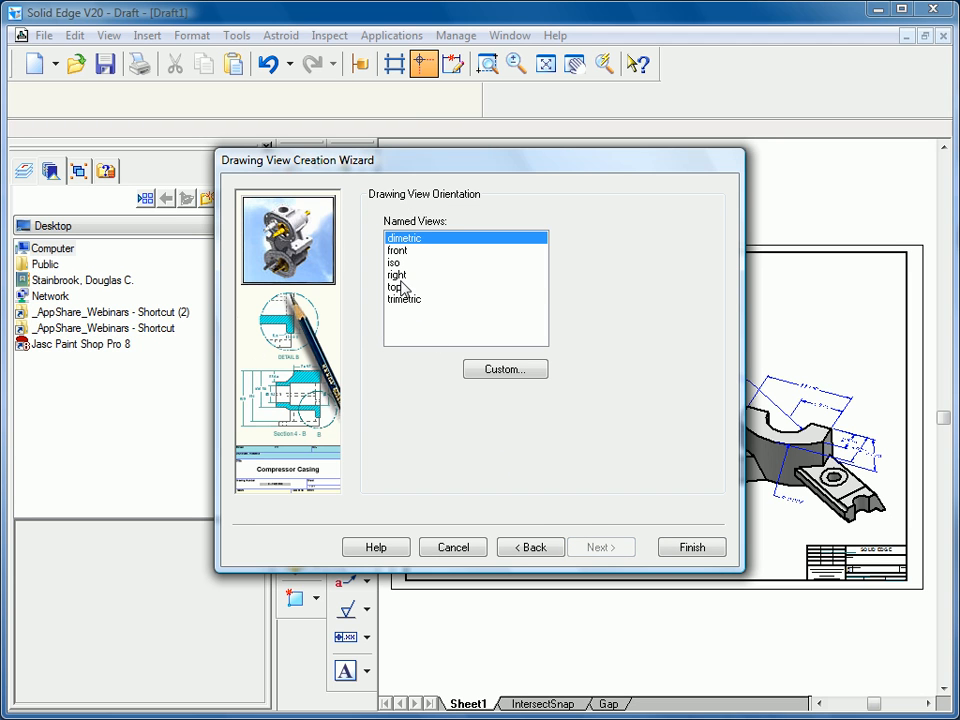
pyautogui.click(600, 548)
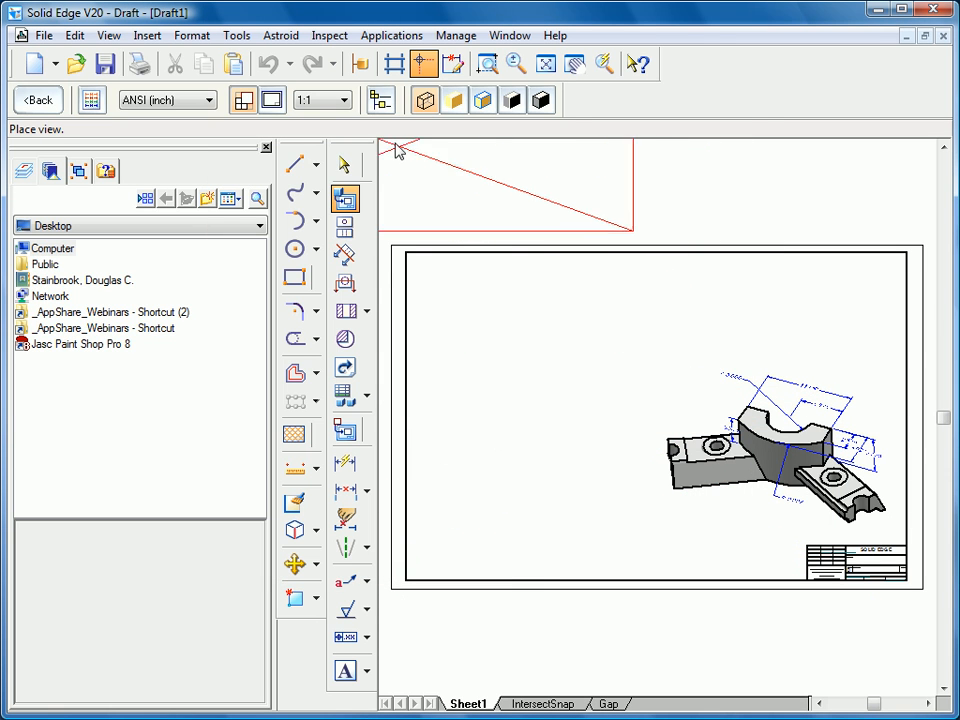
# Step: Set the view scale to 1:2 and place the view left of the pictorial view
pyautogui.click(340, 100)
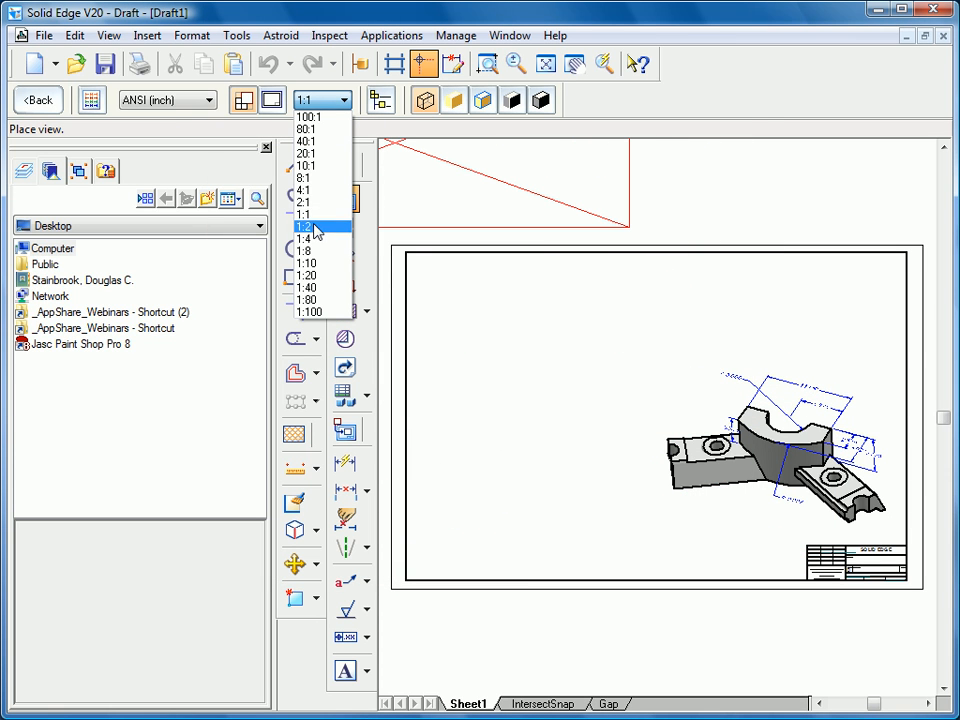
pyautogui.click(308, 226)
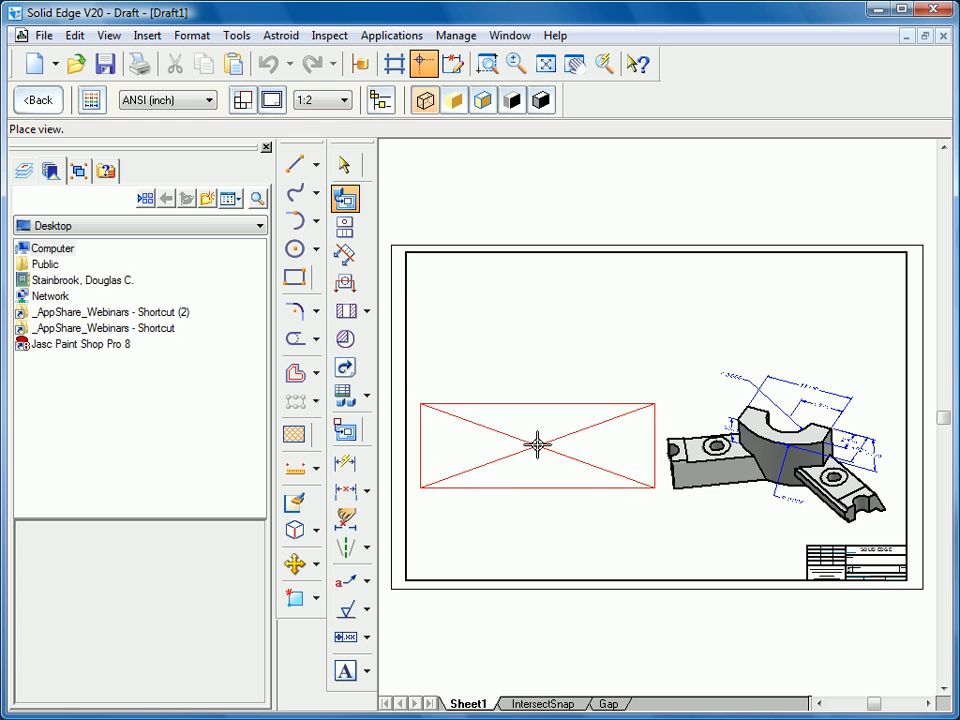
pyautogui.click(488, 62)
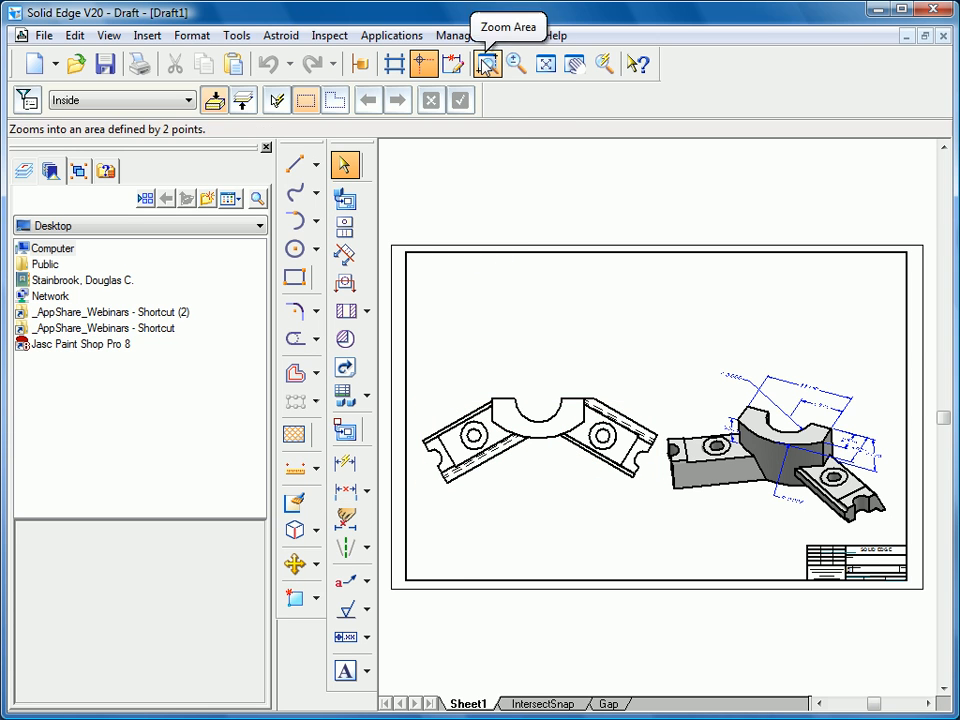
# Step: Zoom onto the new view and add the 9.500 distance dimension between two edges
pyautogui.moveTo(408, 360); pyautogui.dragTo(668, 520)
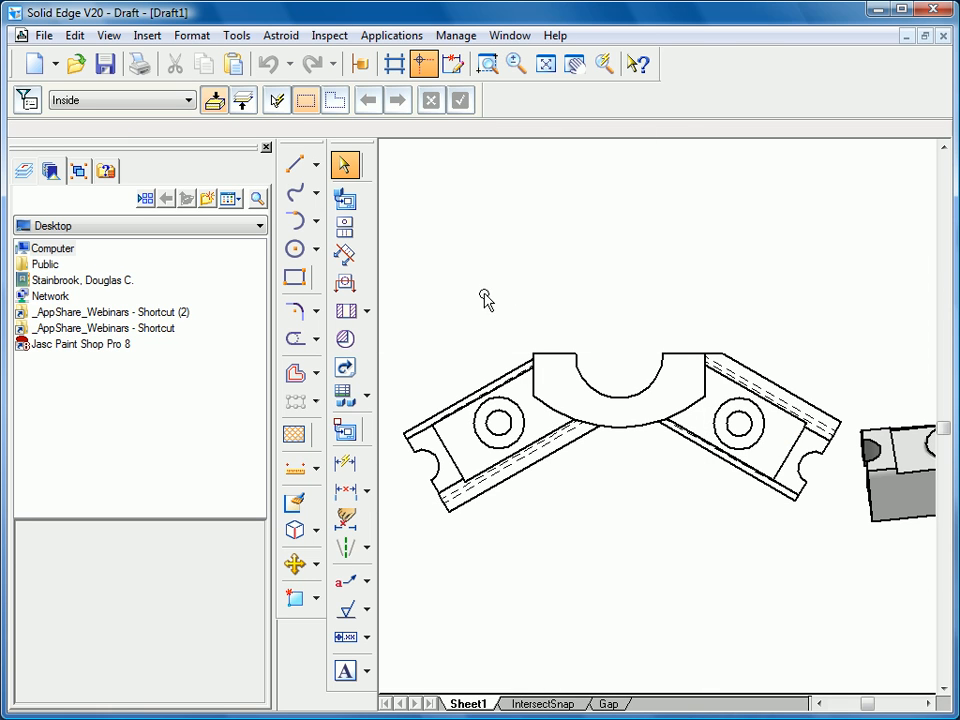
pyautogui.moveTo(490, 304)
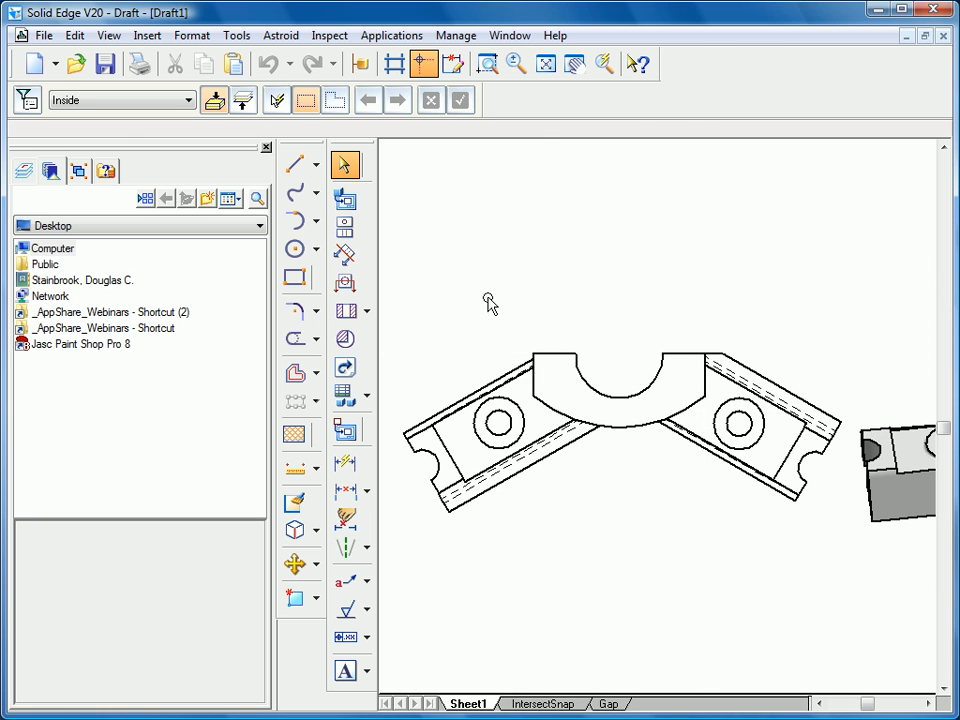
pyautogui.click(344, 464)
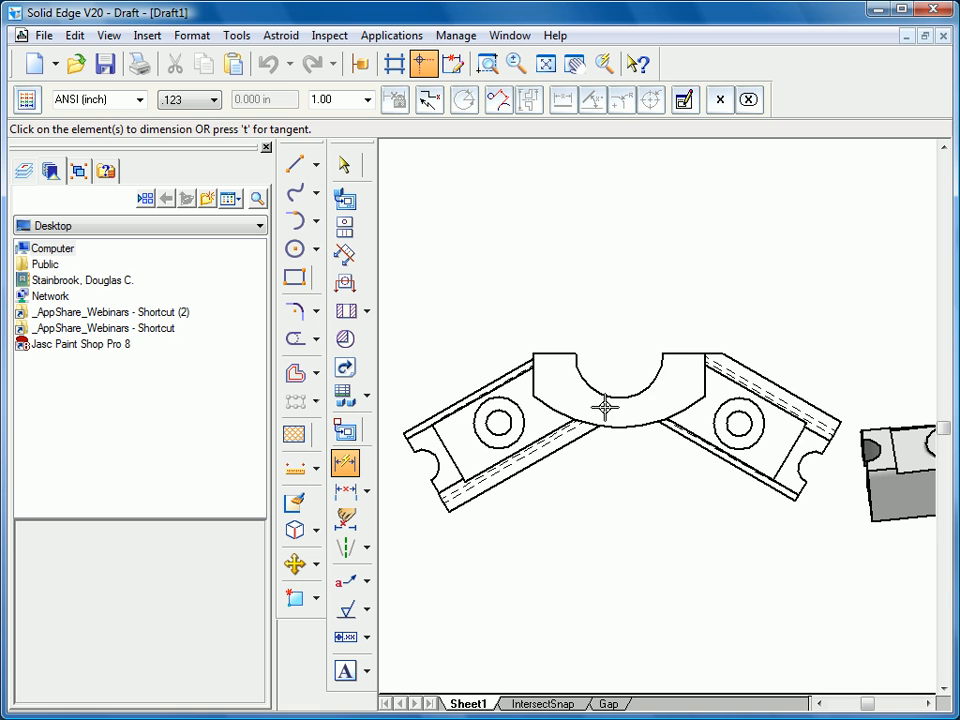
pyautogui.click(740, 424)
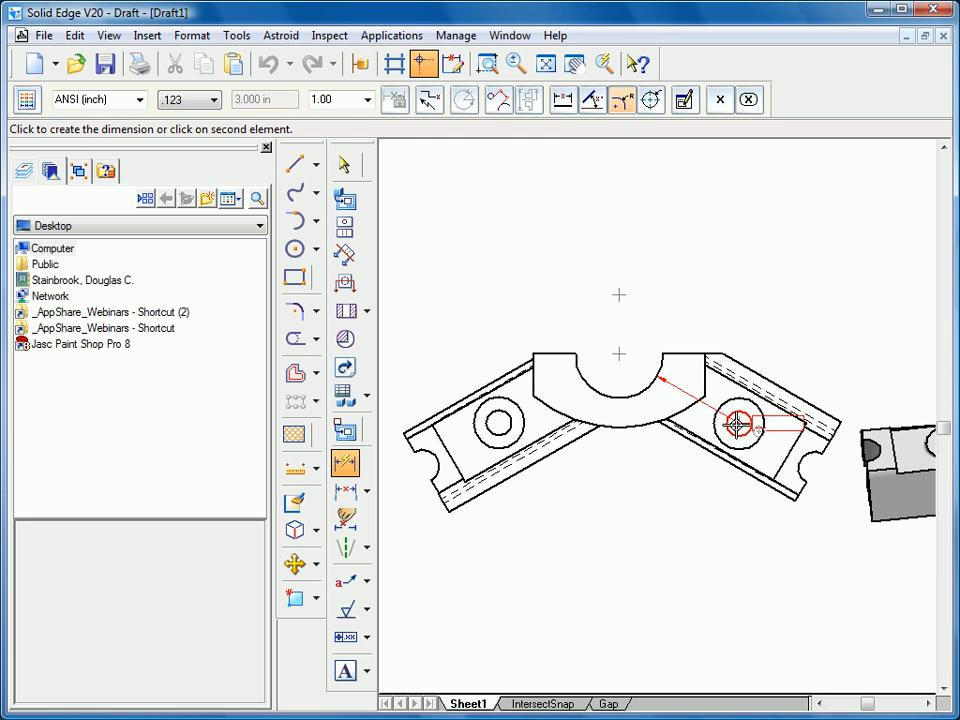
pyautogui.click(740, 424)
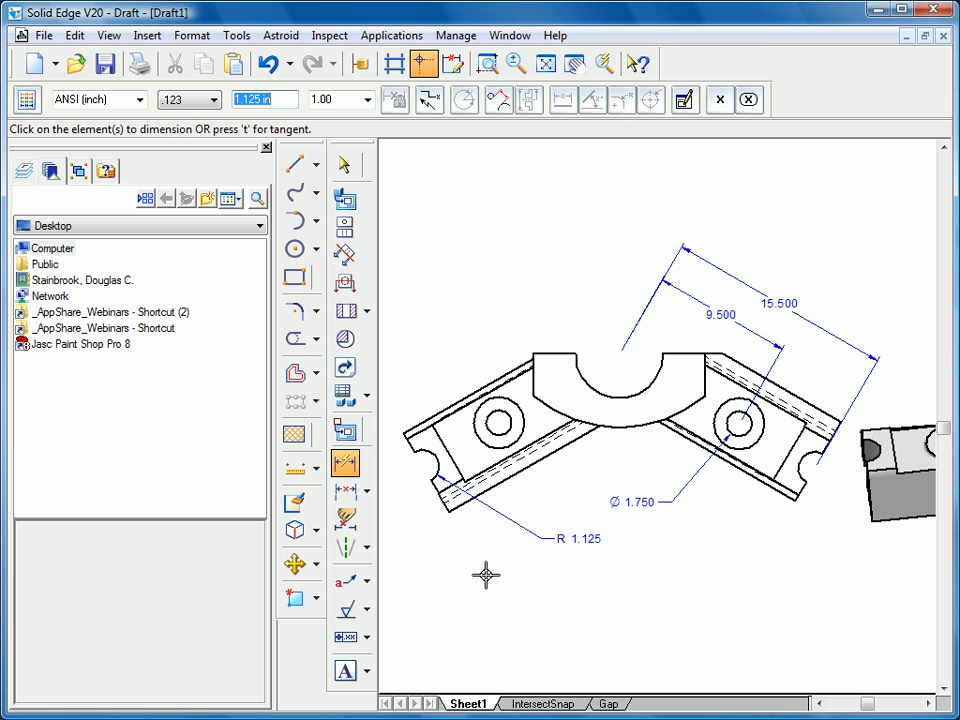
pyautogui.moveTo(296, 312)
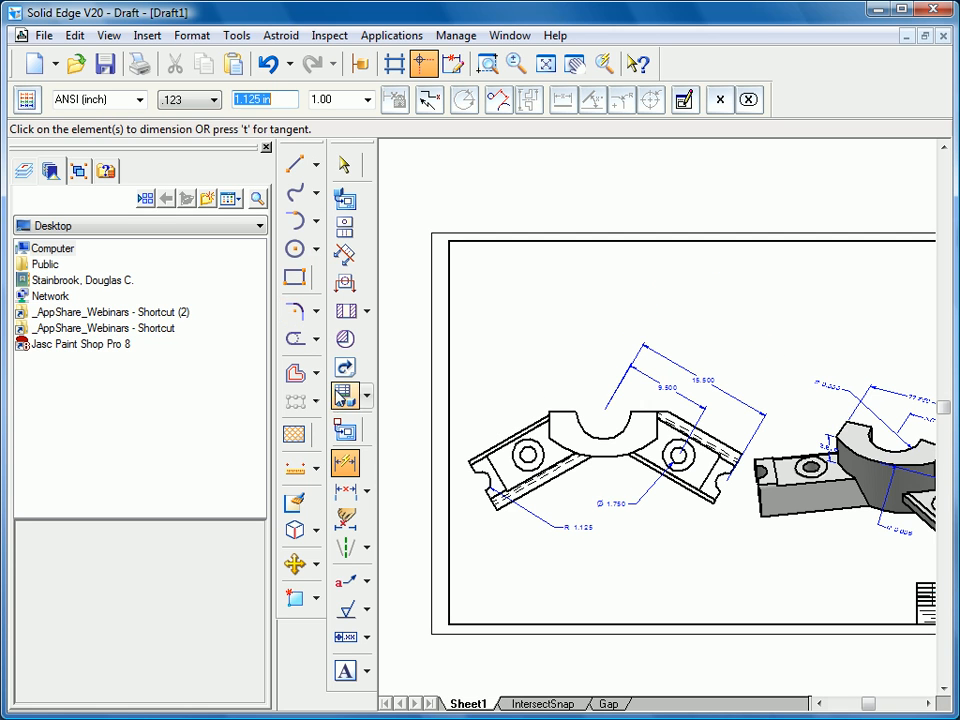
# Step: Create a Family of Parts table on the view with data columns ordered A, B, D, H
pyautogui.click(364, 396)
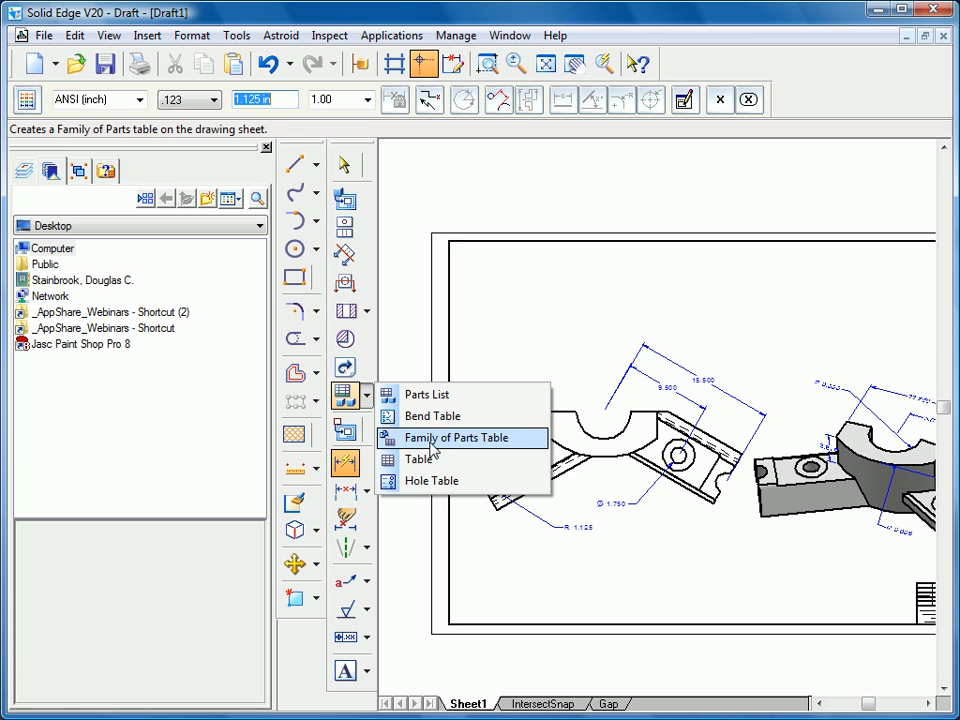
pyautogui.click(460, 436)
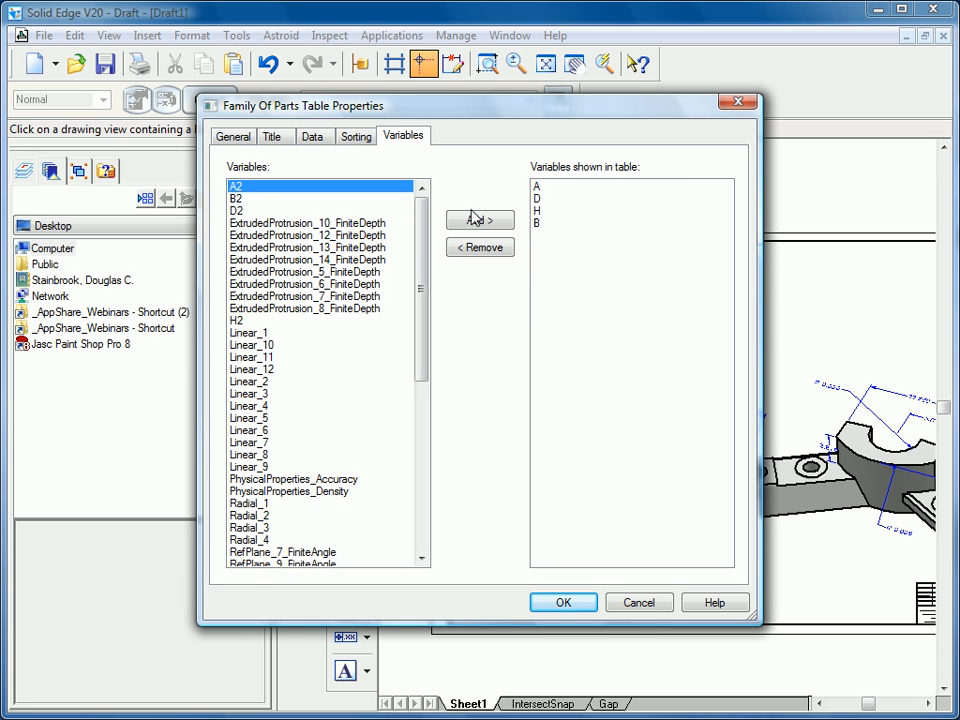
pyautogui.click(312, 136)
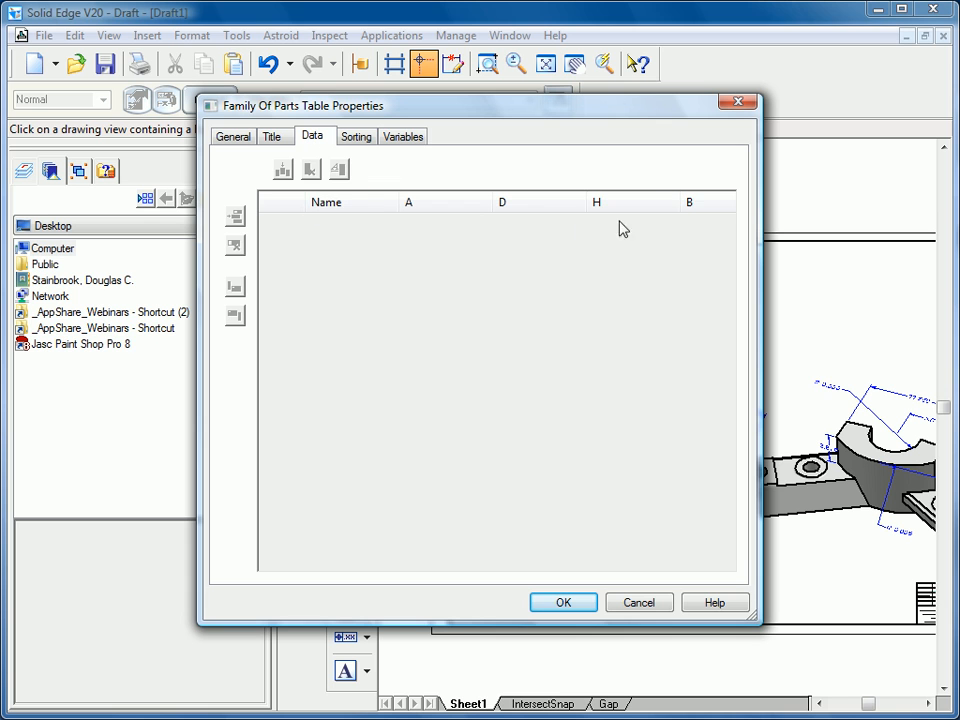
pyautogui.click(688, 202)
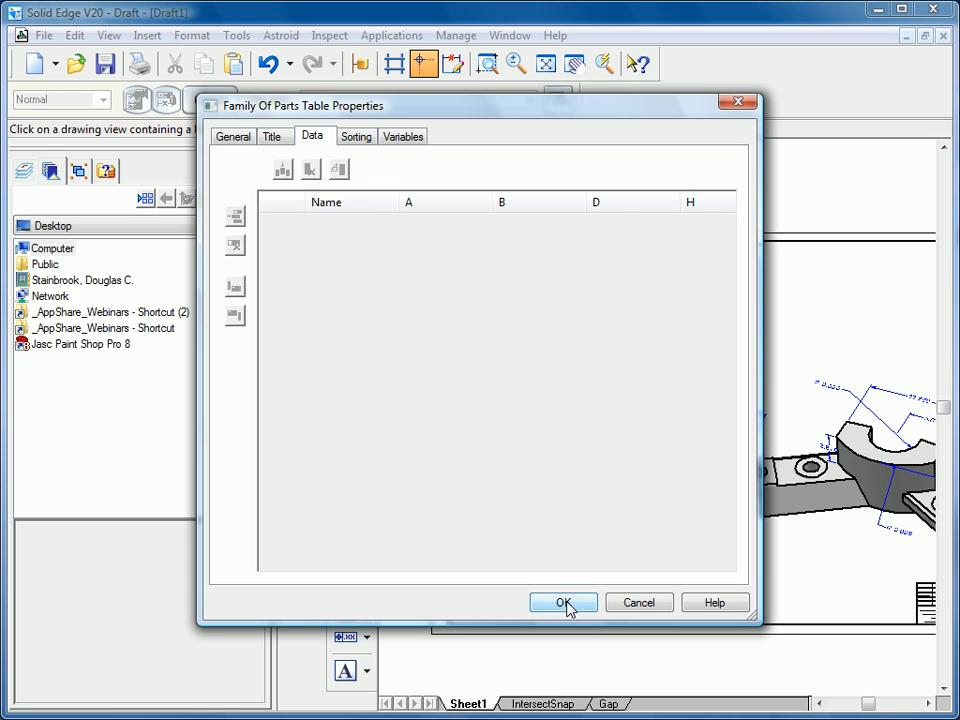
pyautogui.click(564, 602)
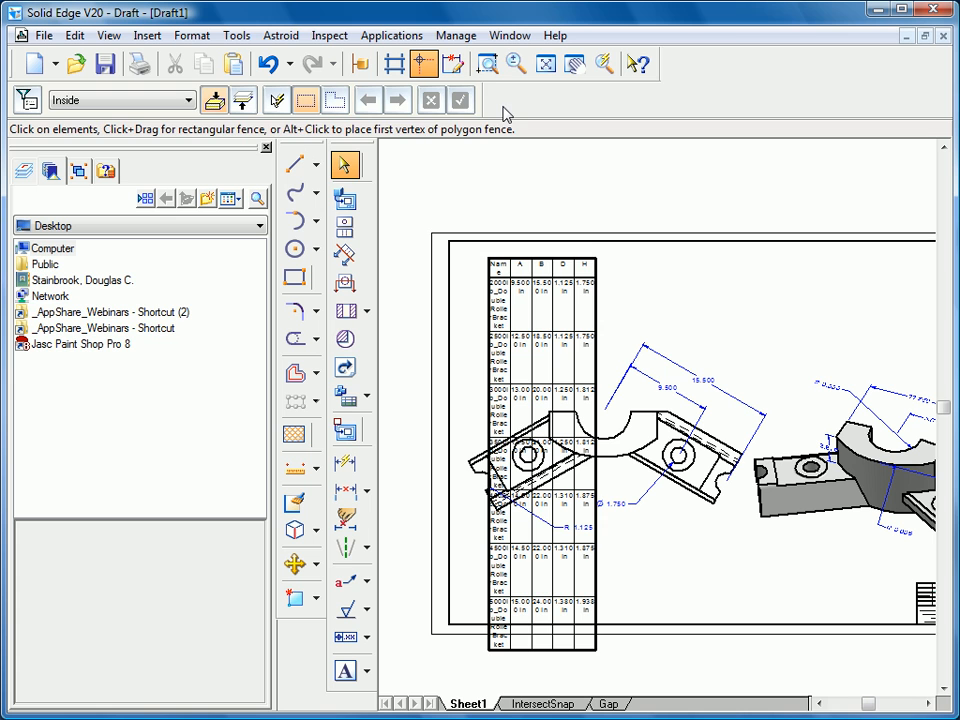
# Step: Place the Family of Parts table on the sheet above the dimensioned view
pyautogui.click(488, 62)
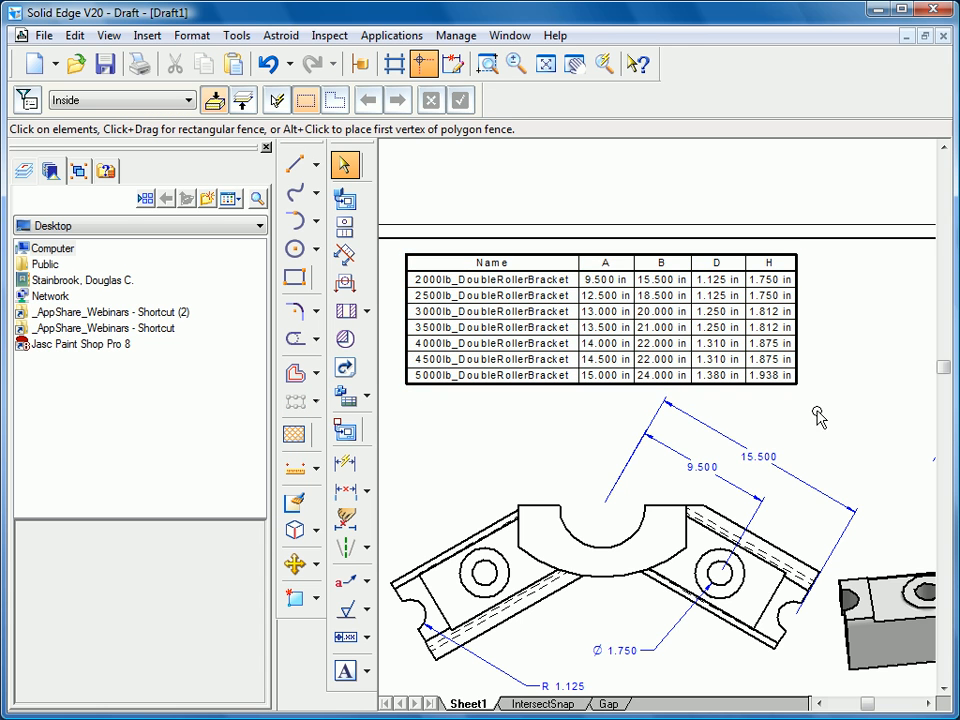
pyautogui.moveTo(832, 430)
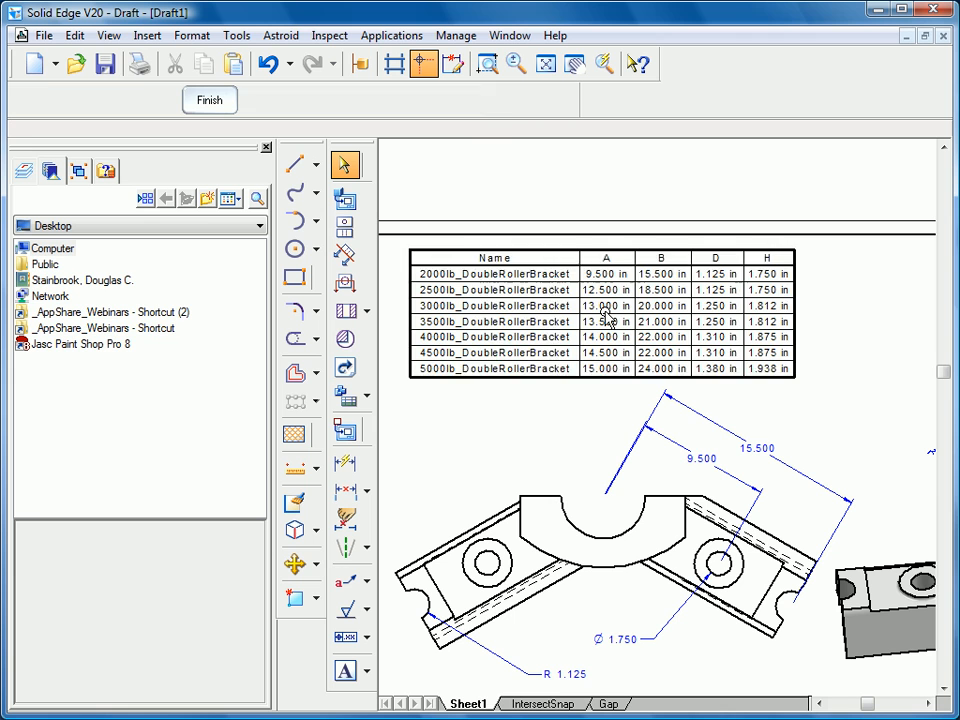
# Step: Link the 9.500 dimension to table variable A
pyautogui.click(600, 320)
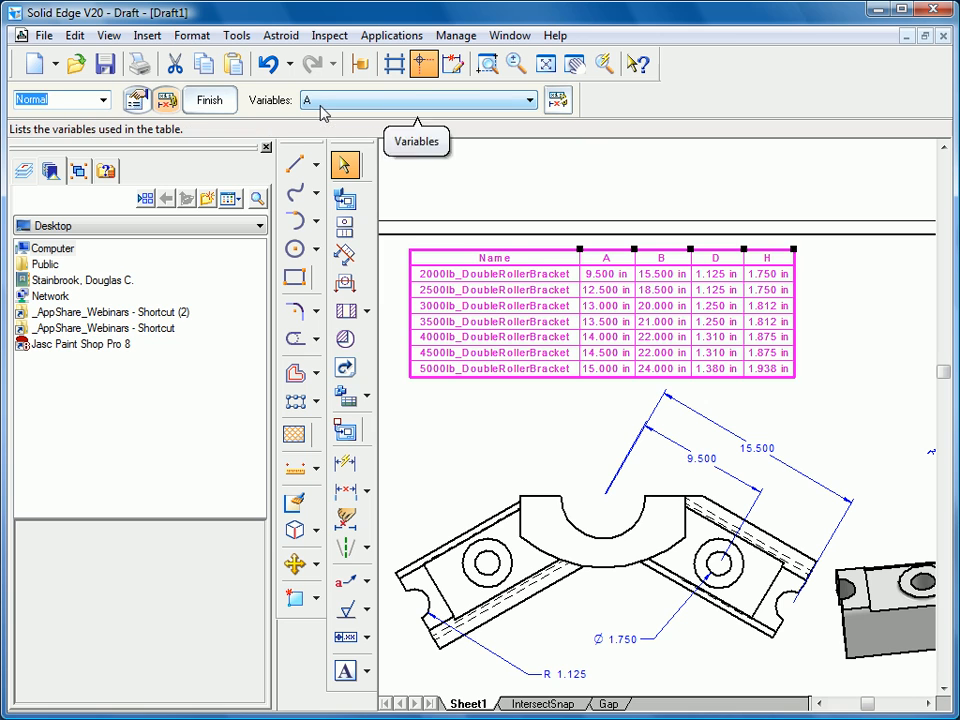
pyautogui.click(700, 458)
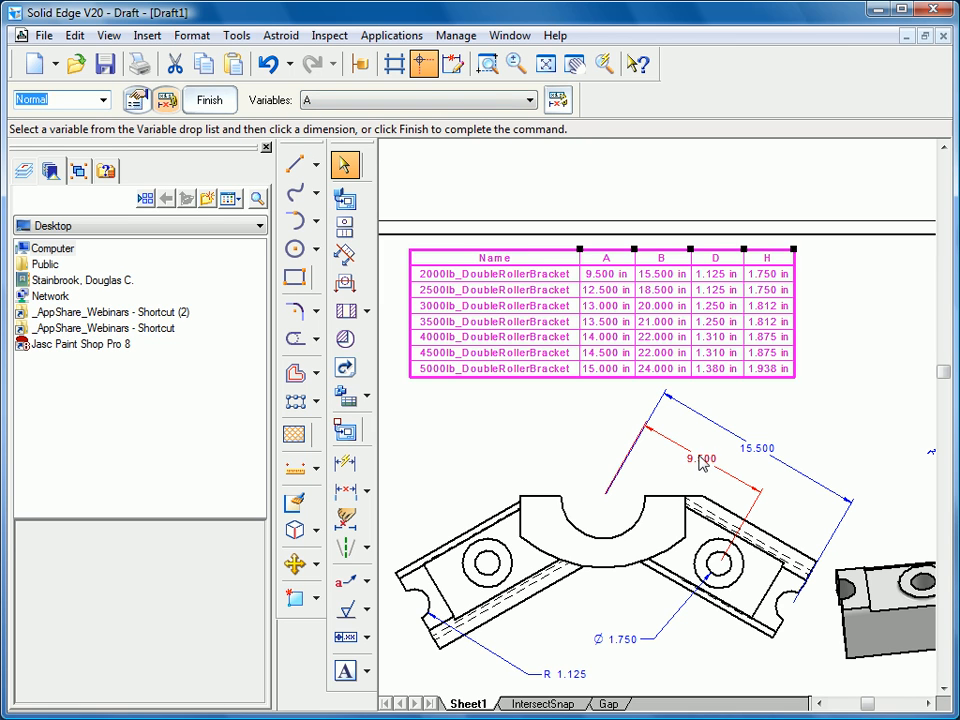
pyautogui.click(696, 458)
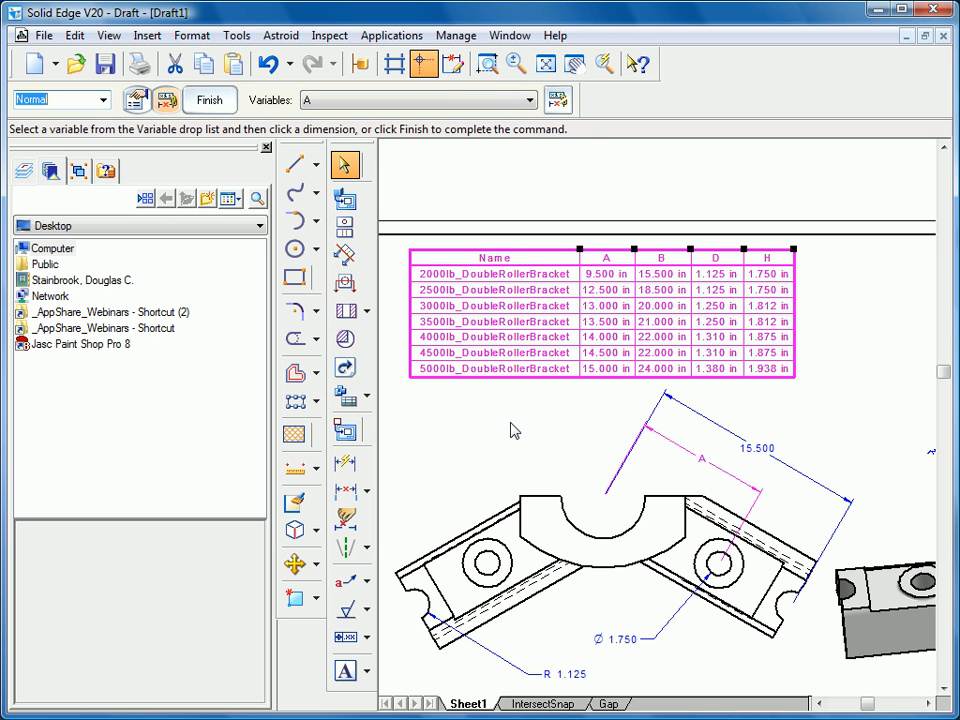
# Step: Link the 15.500 dimension to variable B and pick the next variable to assign
pyautogui.click(528, 100)
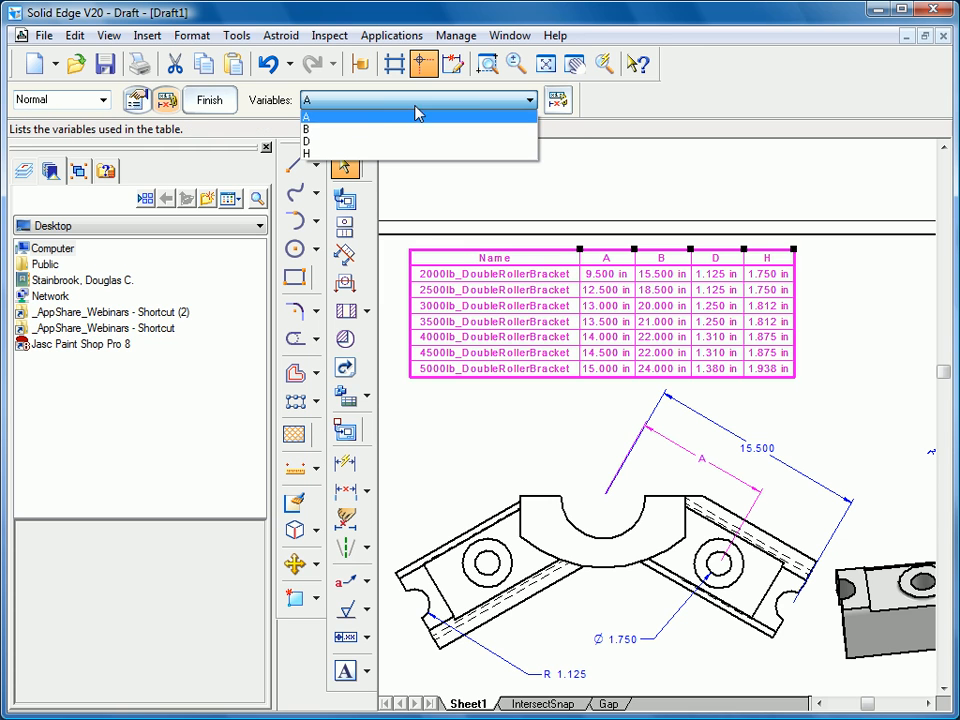
pyautogui.click(304, 128)
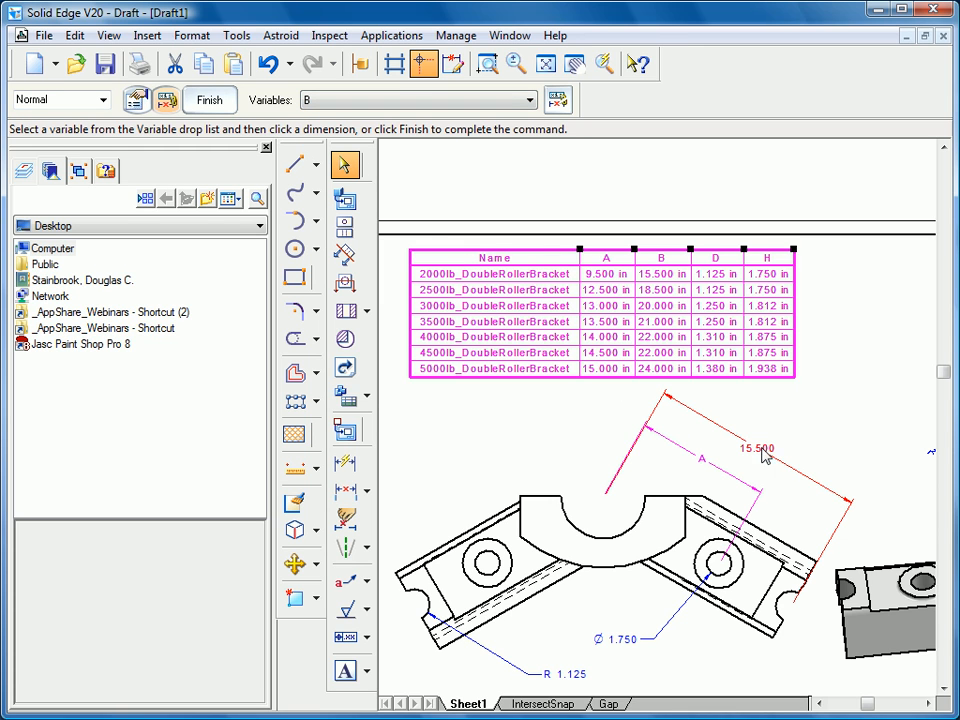
pyautogui.click(528, 100)
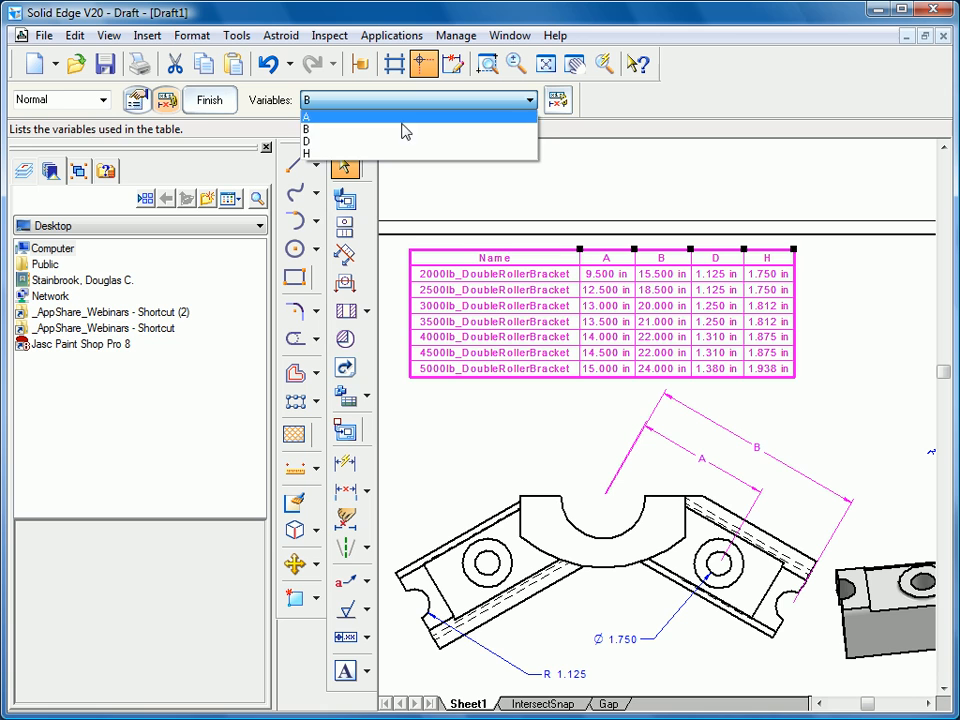
pyautogui.click(304, 140)
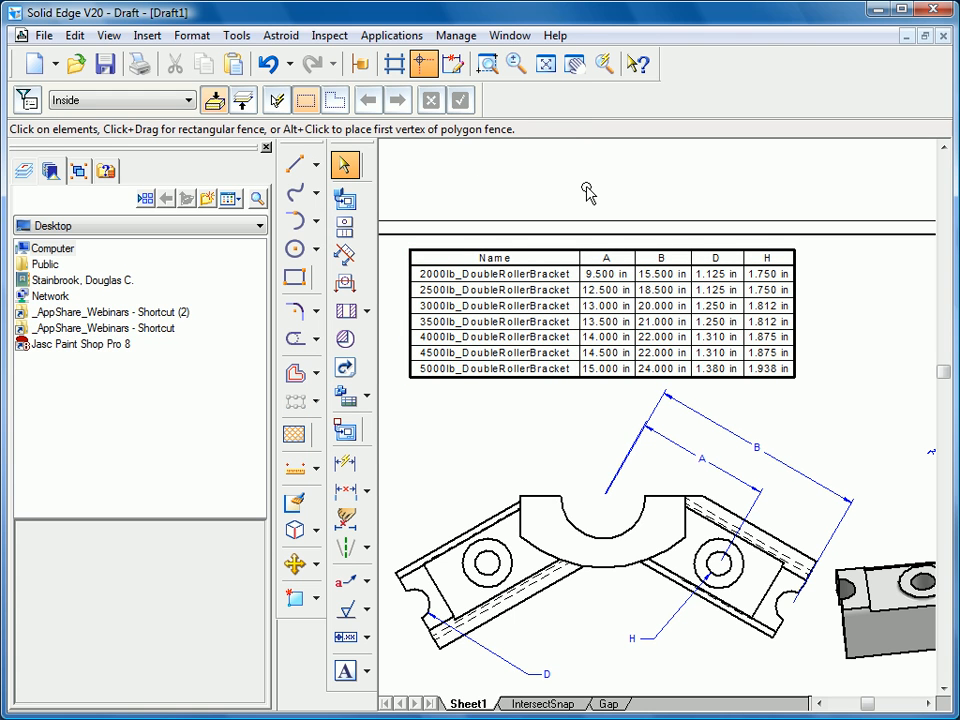
# Step: Bring up the Family of Parts table properties and go to its Data rows
pyautogui.rightClick(590, 316)
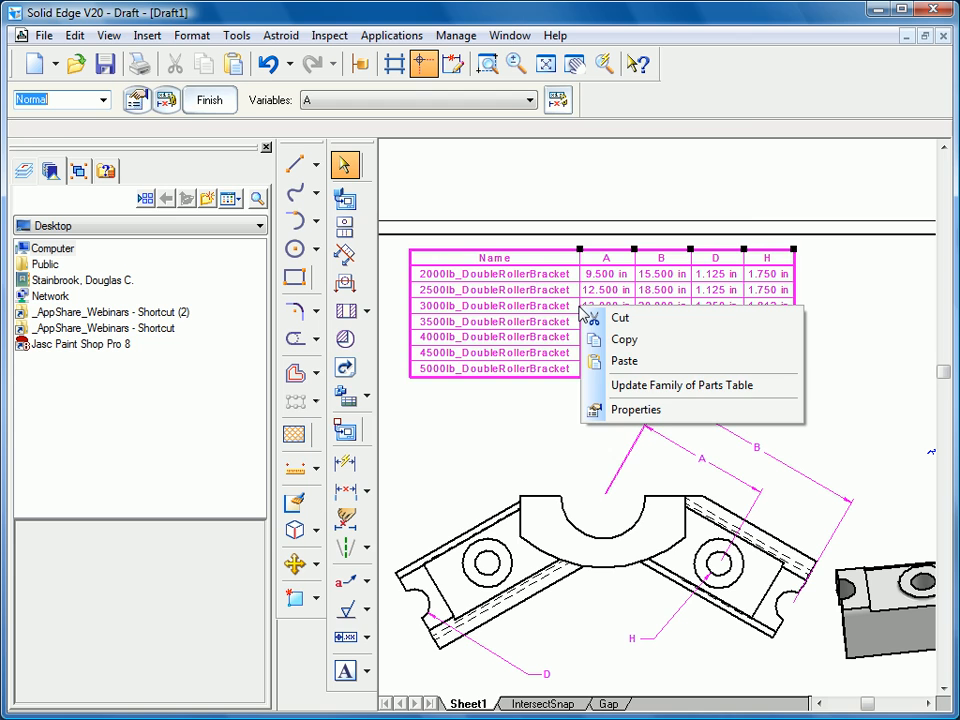
pyautogui.click(636, 410)
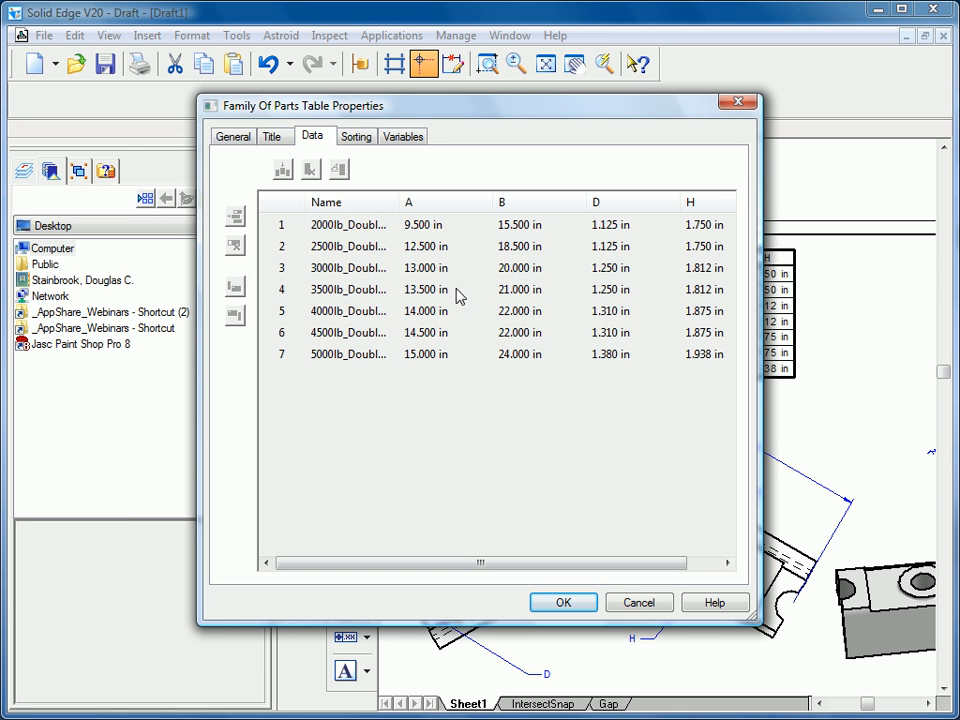
pyautogui.click(272, 136)
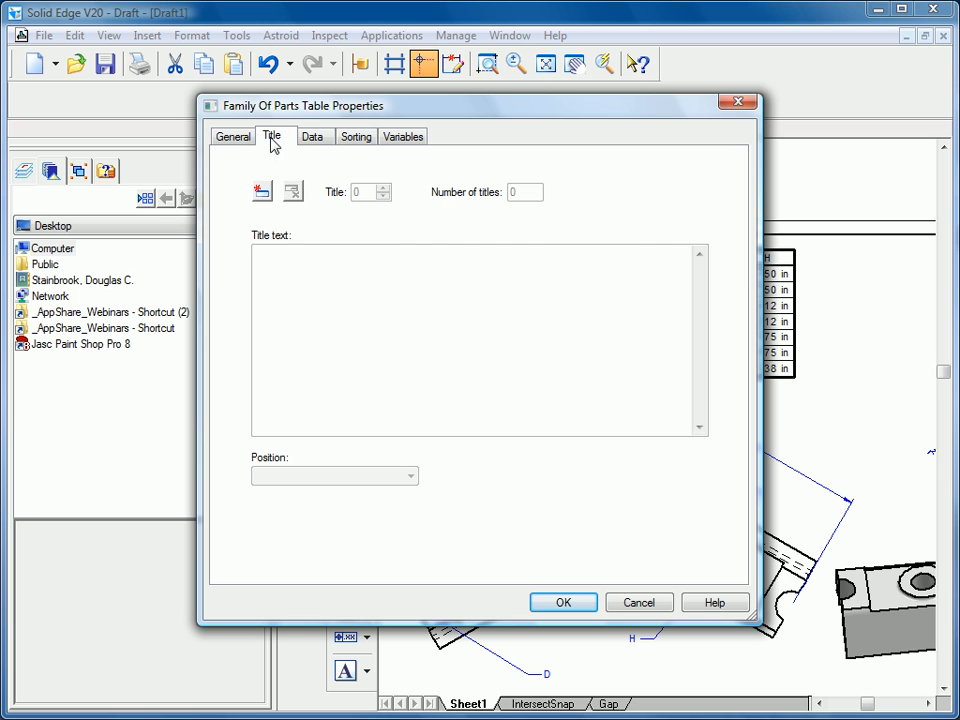
pyautogui.moveTo(318, 152)
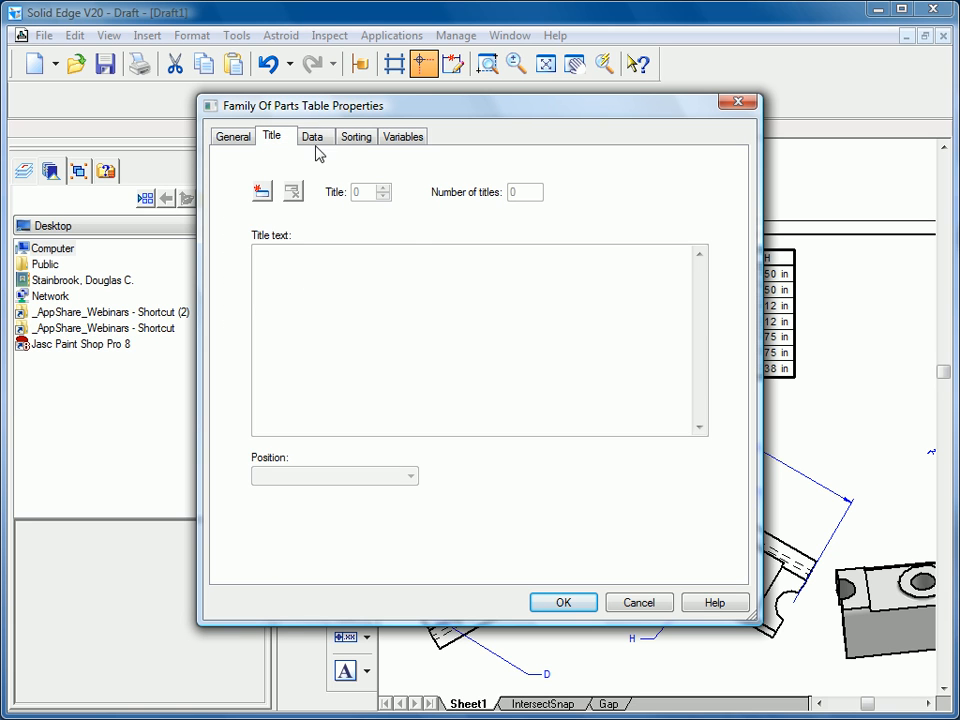
pyautogui.click(312, 136)
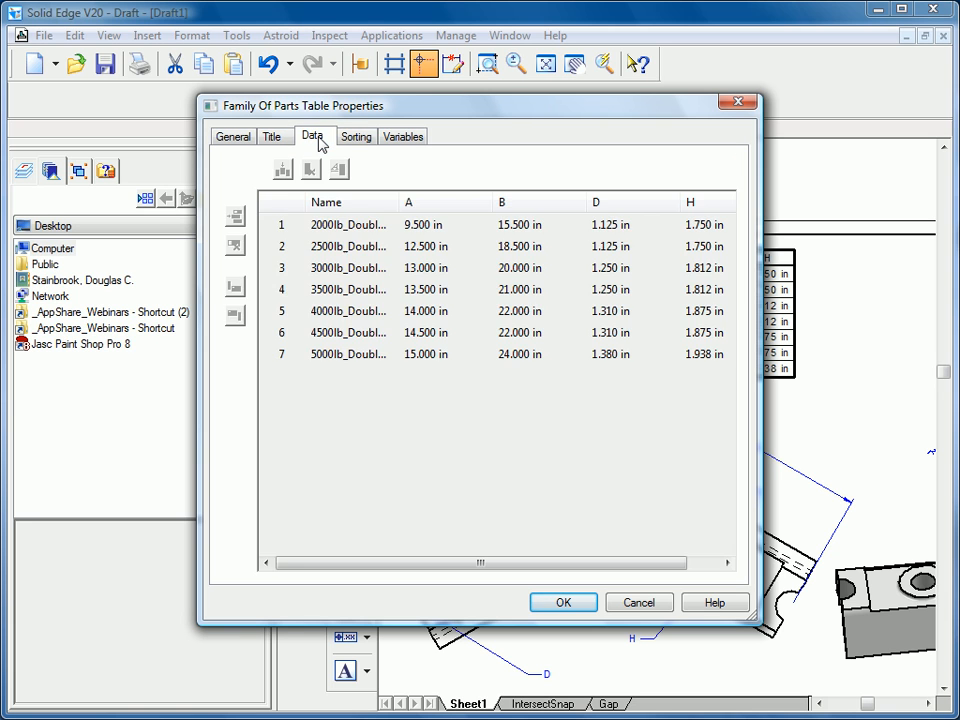
# Step: Insert one new column directly after the Name column
pyautogui.click(352, 202)
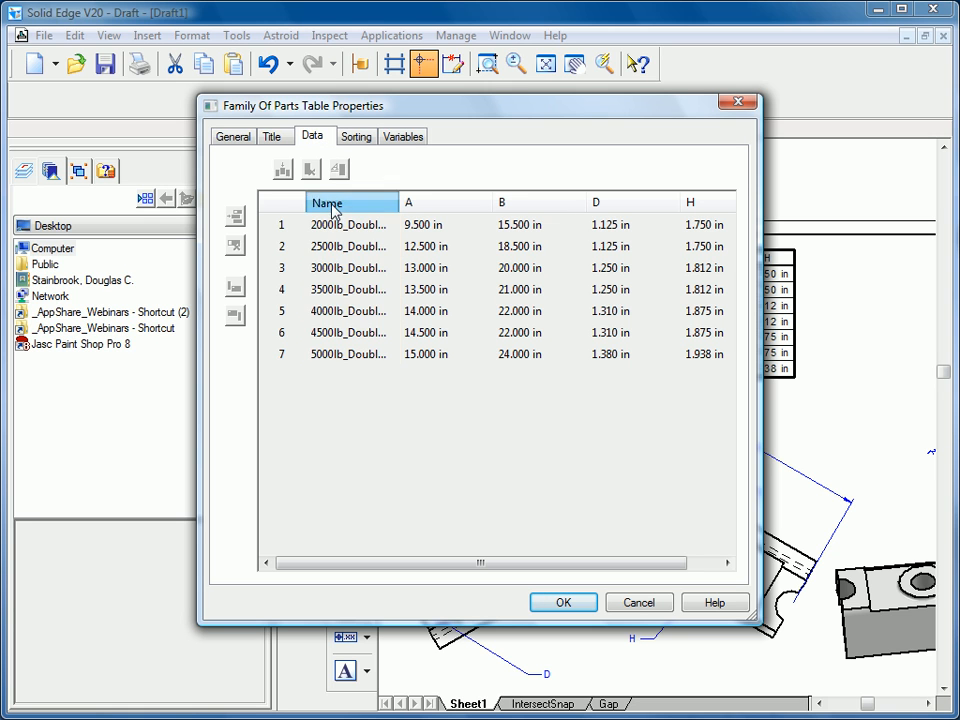
pyautogui.click(284, 168)
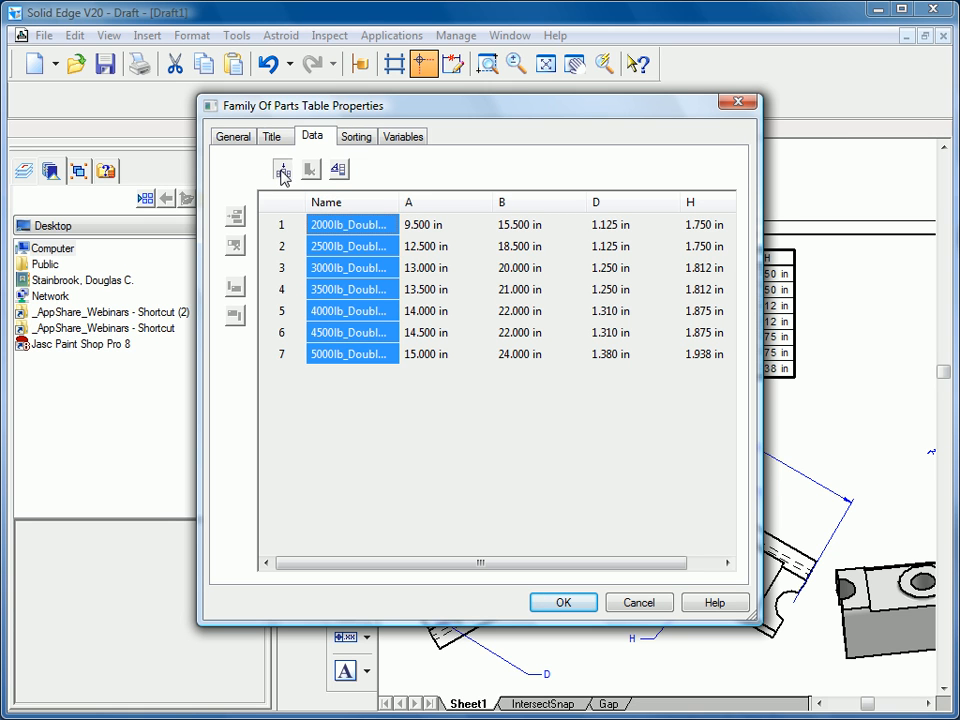
pyautogui.click(284, 168)
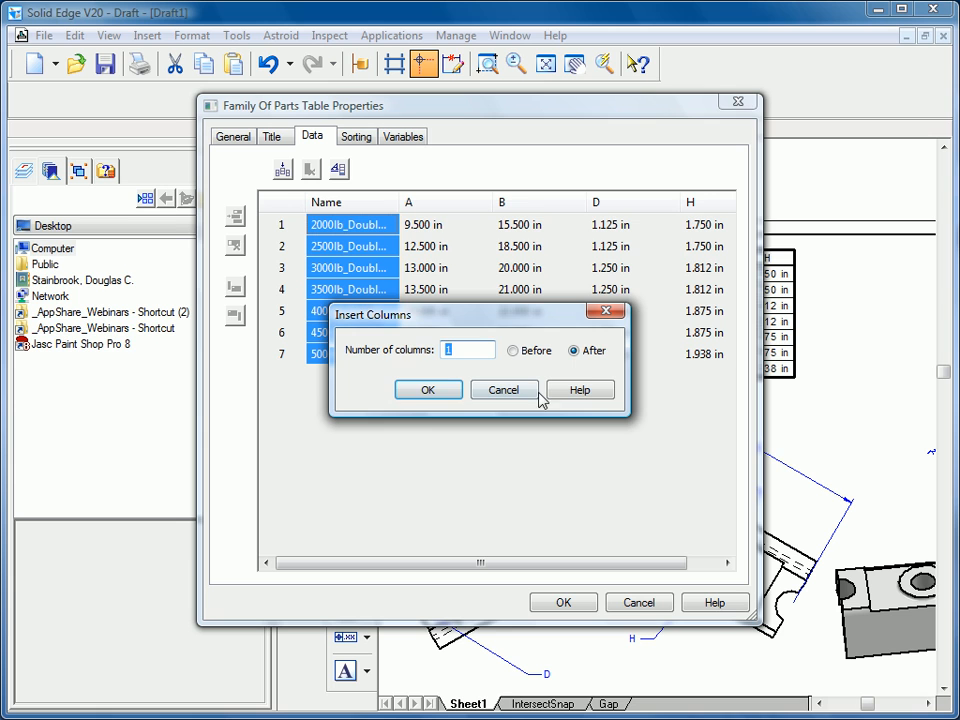
pyautogui.click(428, 390)
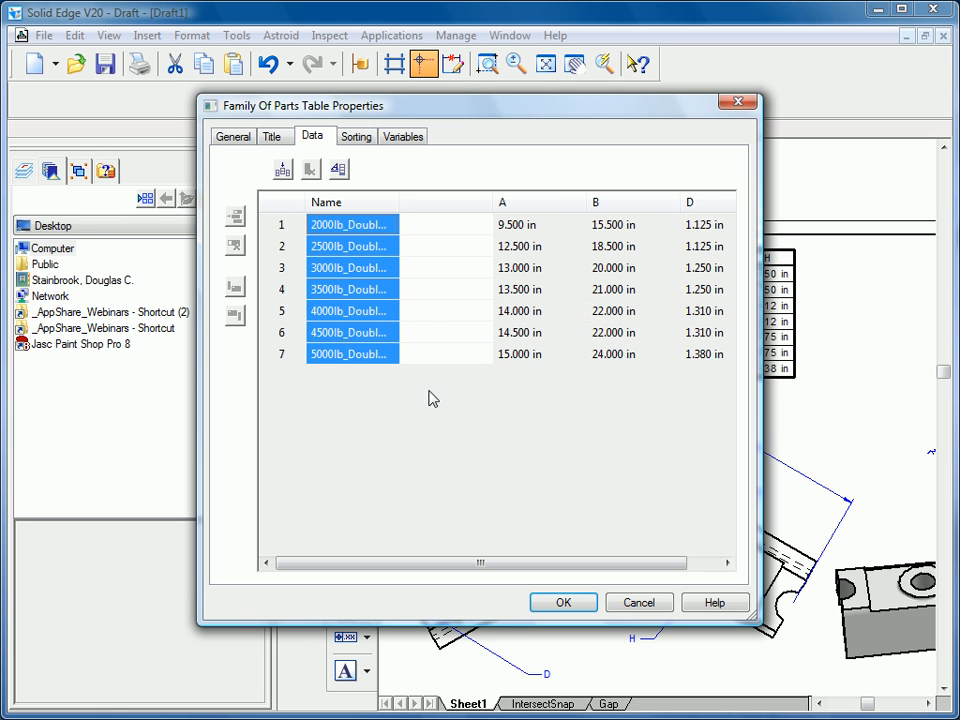
# Step: Head the new column 'Comments' in its column format
pyautogui.click(444, 202)
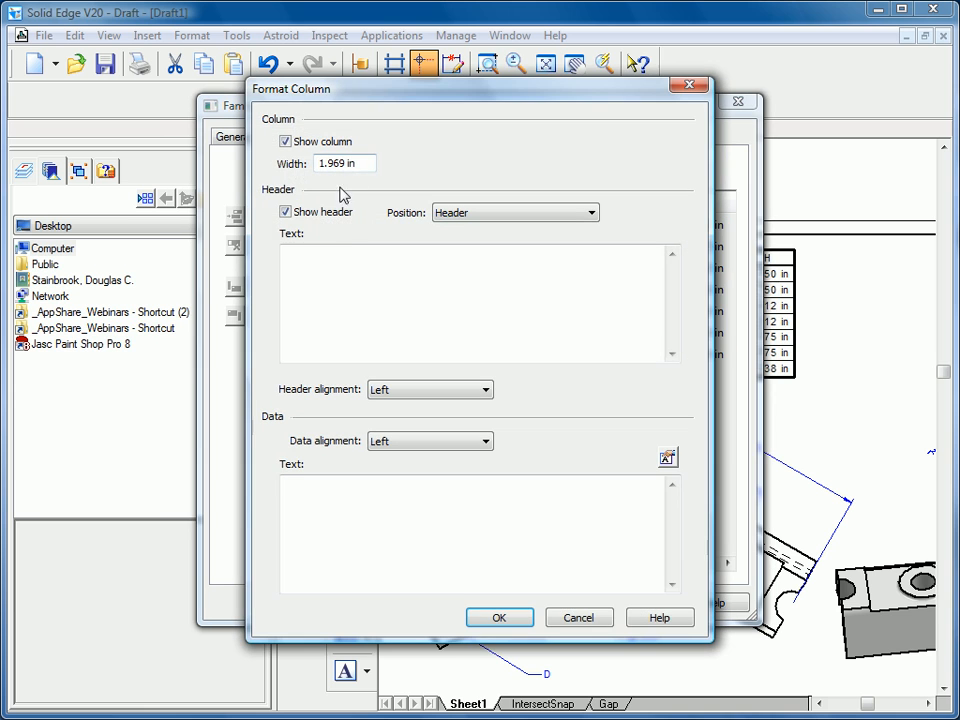
pyautogui.write('C')
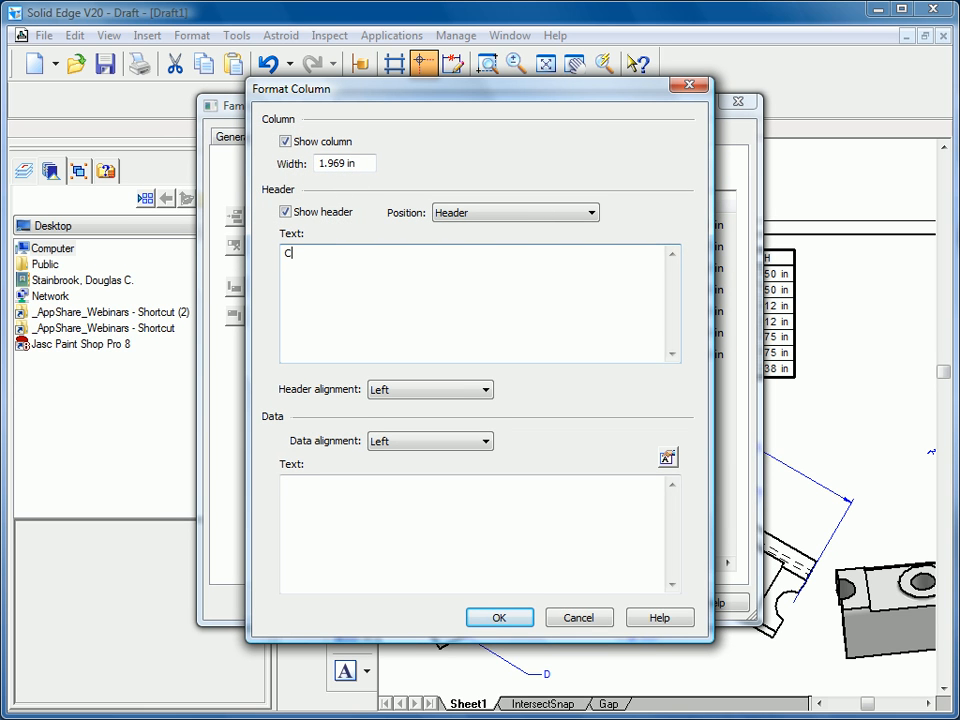
pyautogui.write('omments')
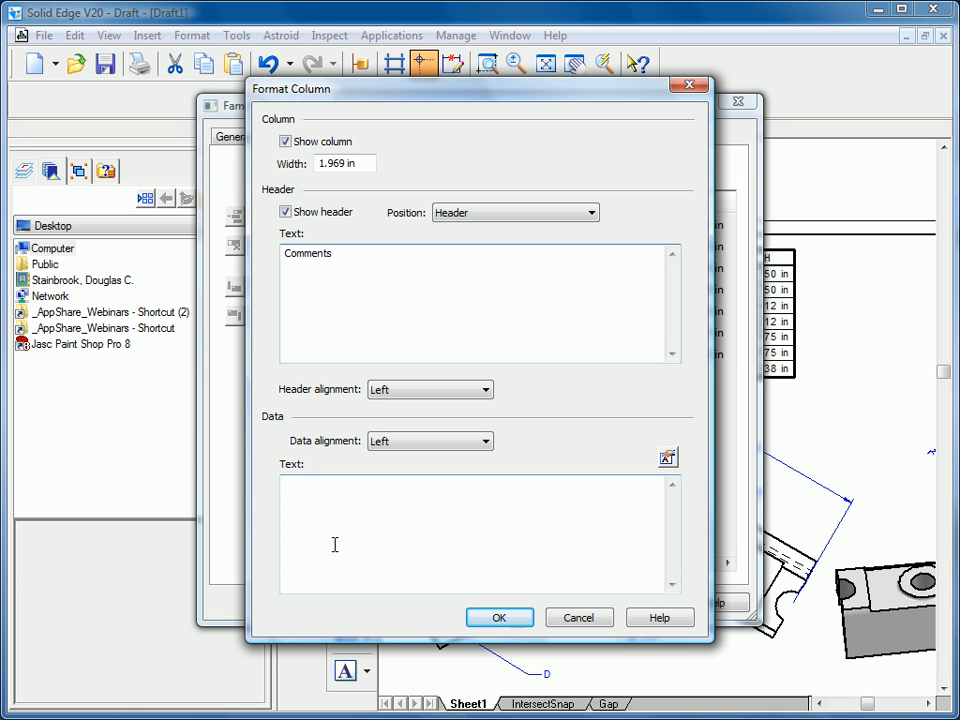
# Step: Set the Comments column data to the Created file property
pyautogui.click(340, 252)
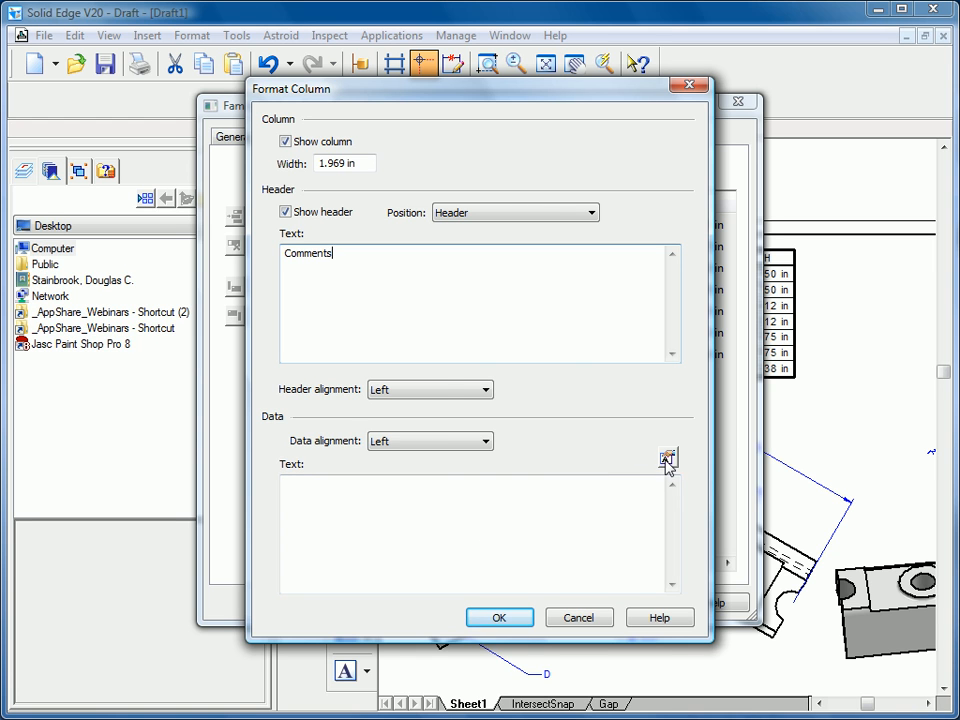
pyautogui.click(668, 458)
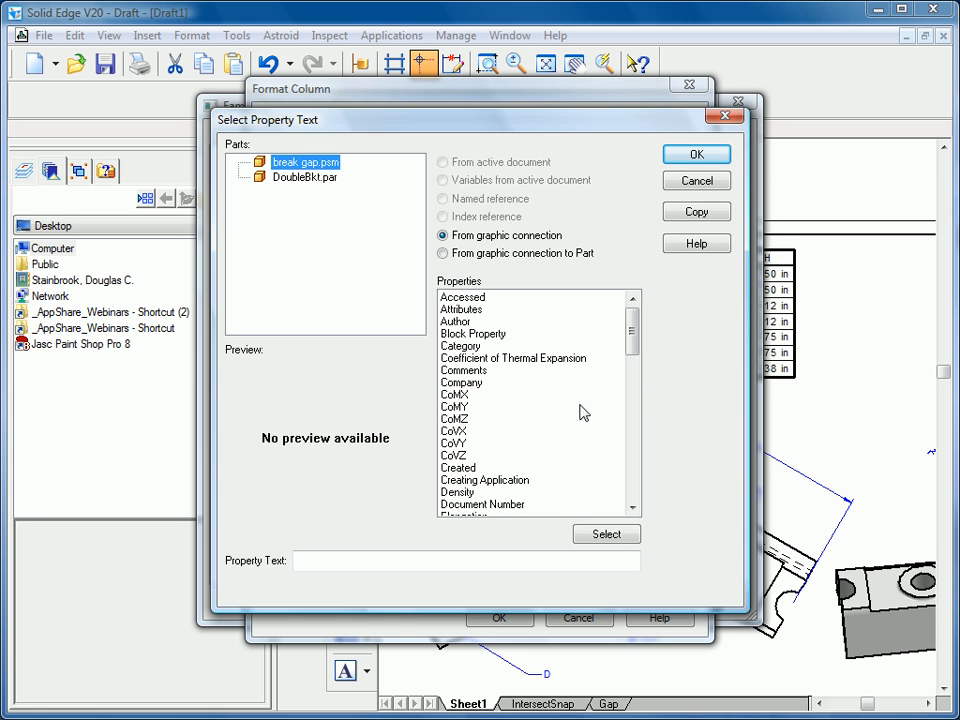
pyautogui.click(458, 468)
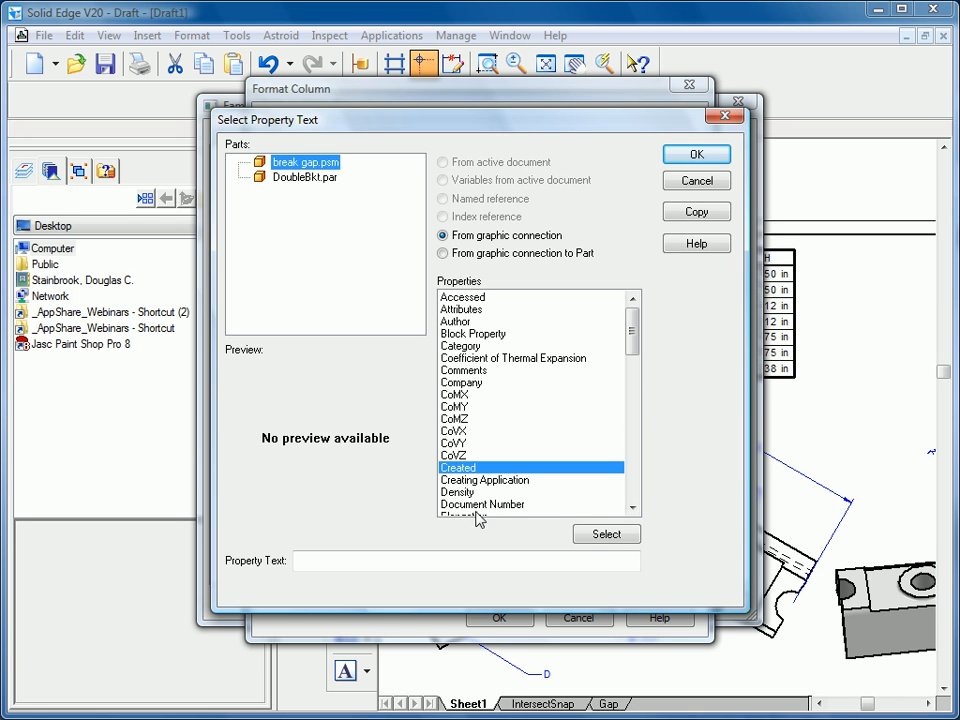
pyautogui.click(606, 532)
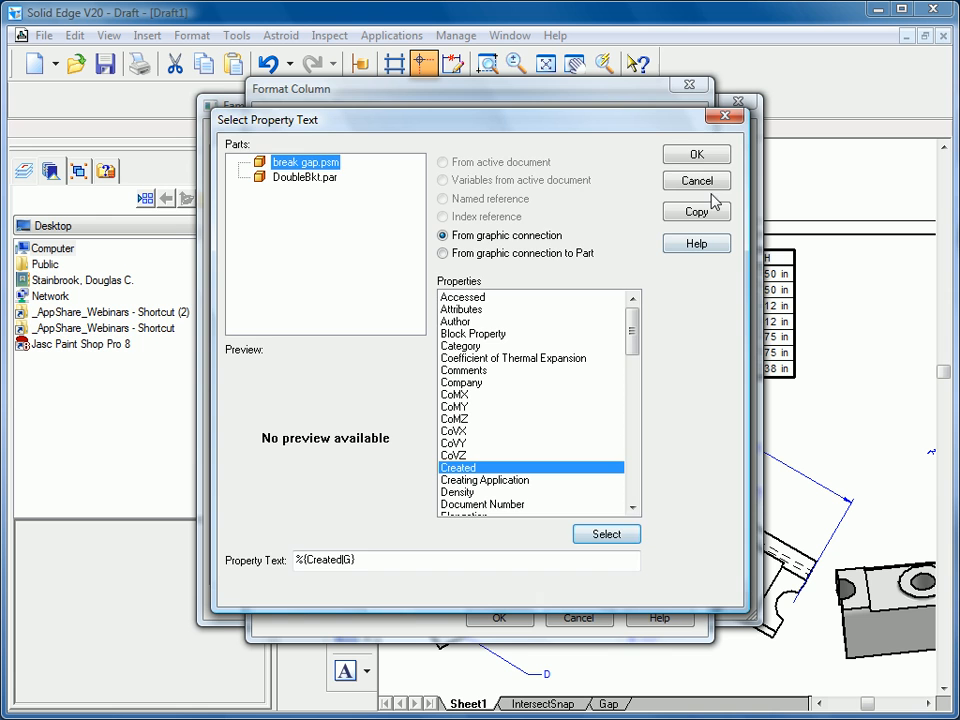
pyautogui.click(696, 154)
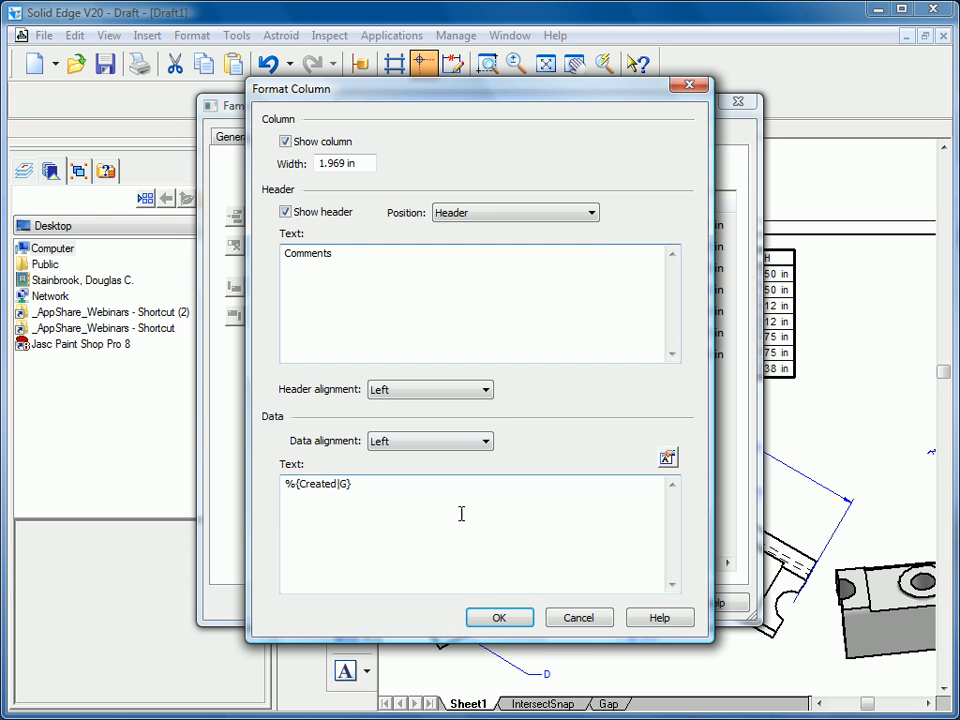
pyautogui.click(500, 616)
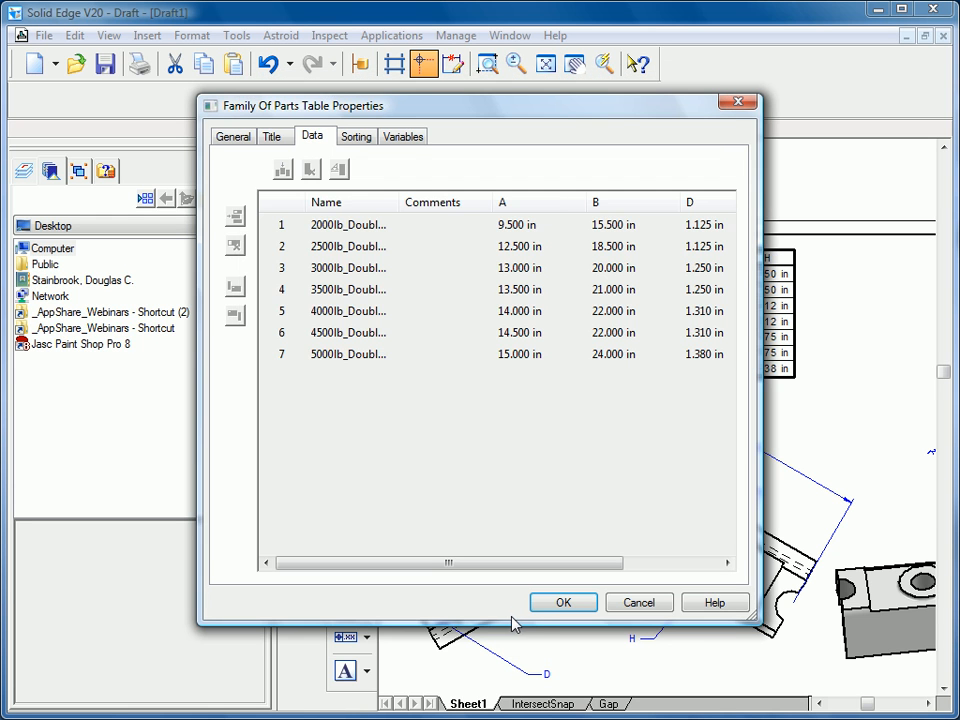
# Step: Apply the table properties so Comments fills with 4/20/2007 created dates
pyautogui.click(562, 602)
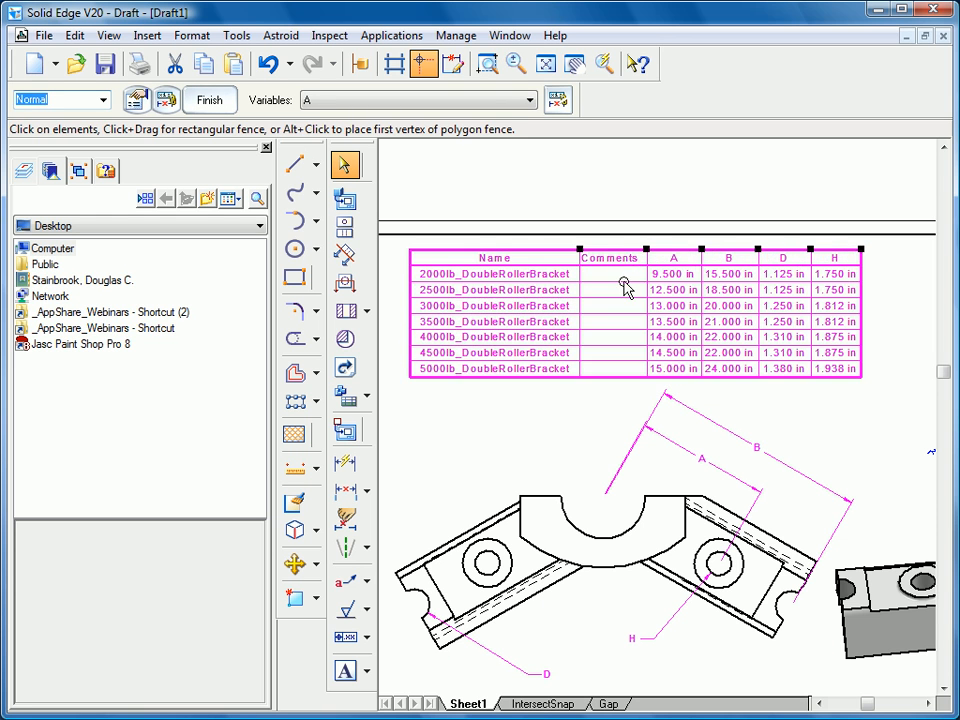
pyautogui.rightClick(624, 286)
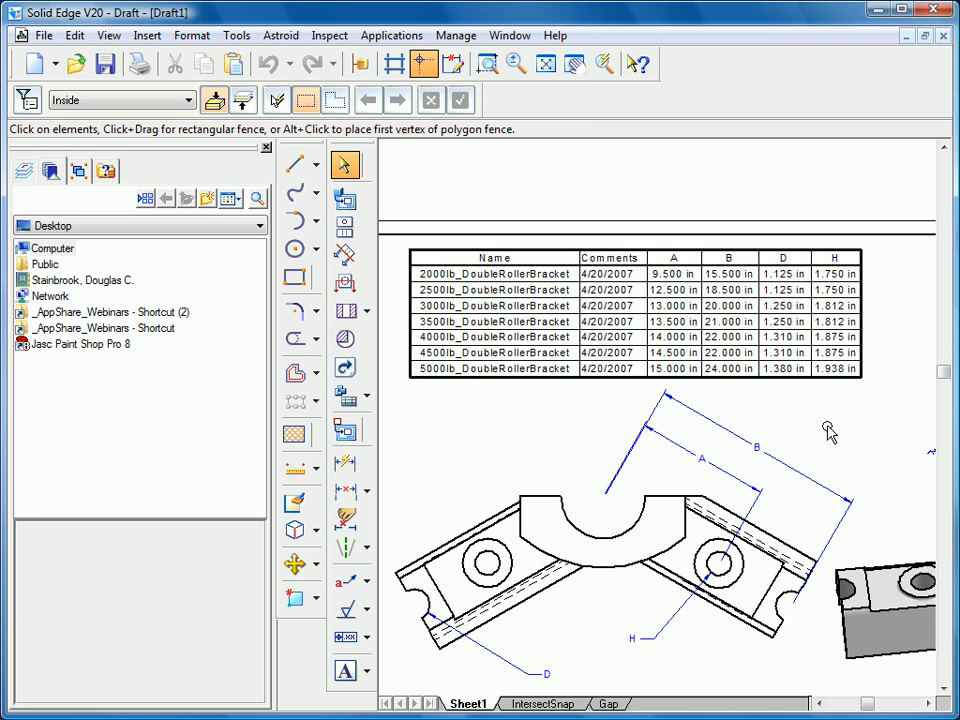
pyautogui.moveTo(820, 430)
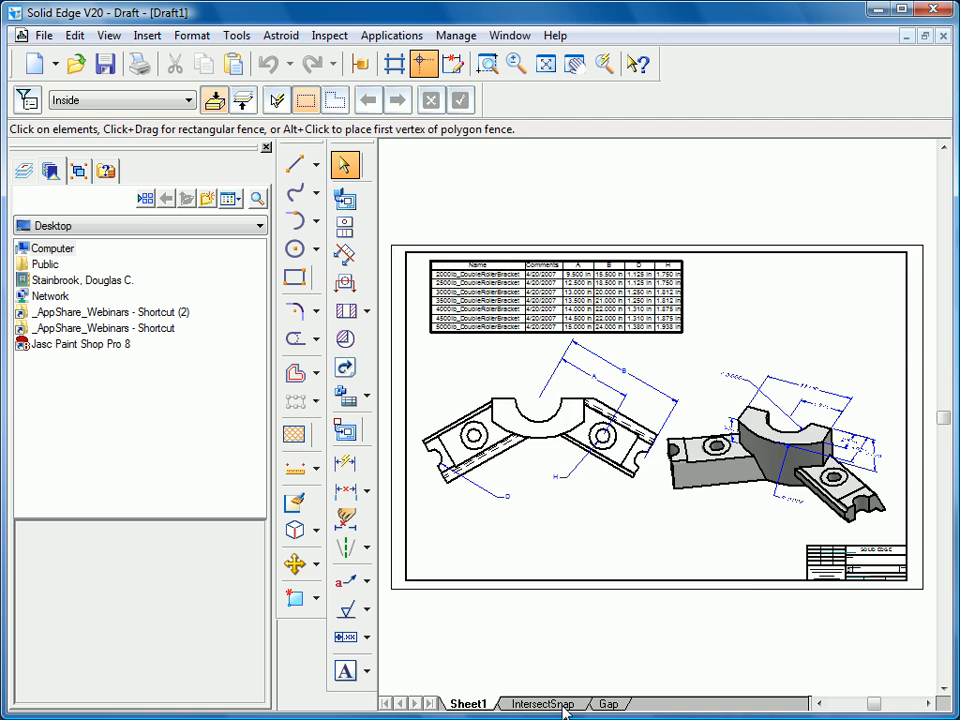
# Step: On the IntersectSnap sheet, snap line starts to a line endpoint and a projected intersection
pyautogui.click(544, 704)
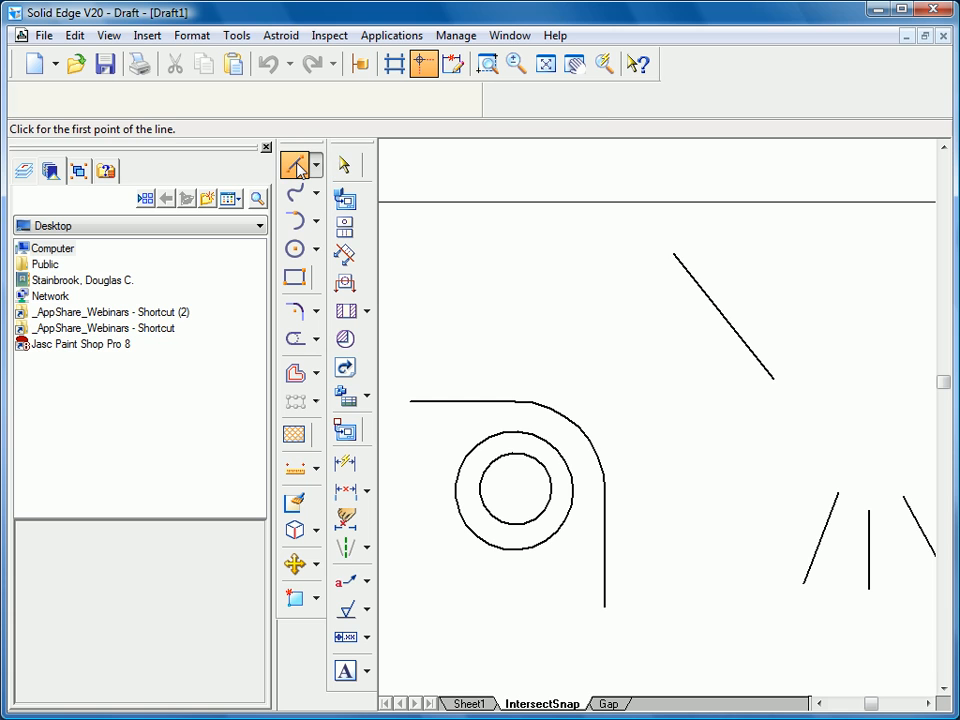
pyautogui.click(294, 164)
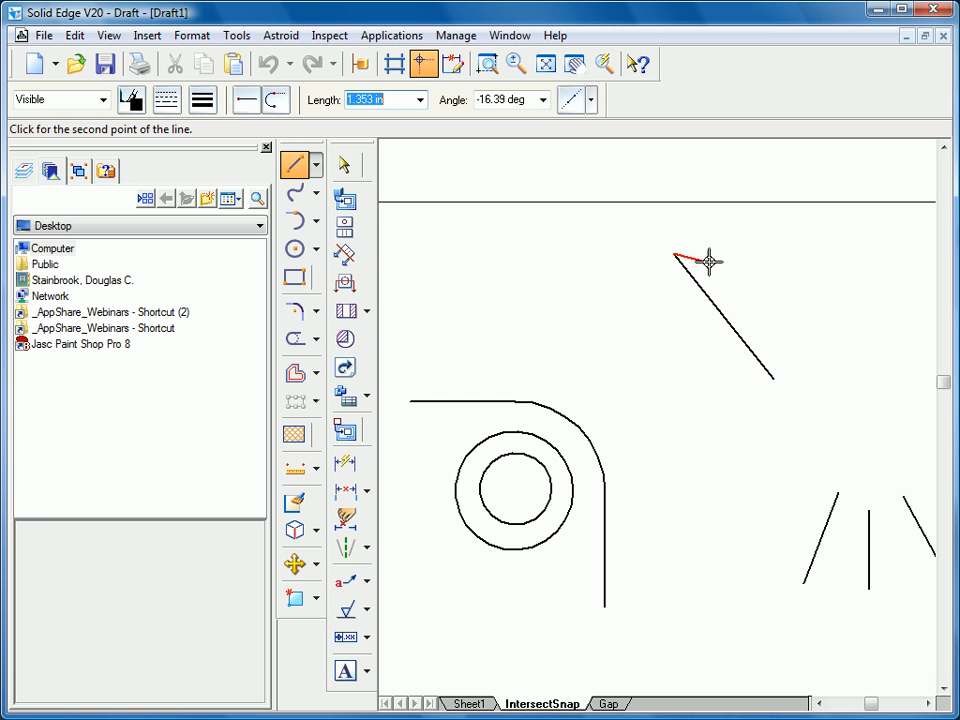
pyautogui.moveTo(712, 244)
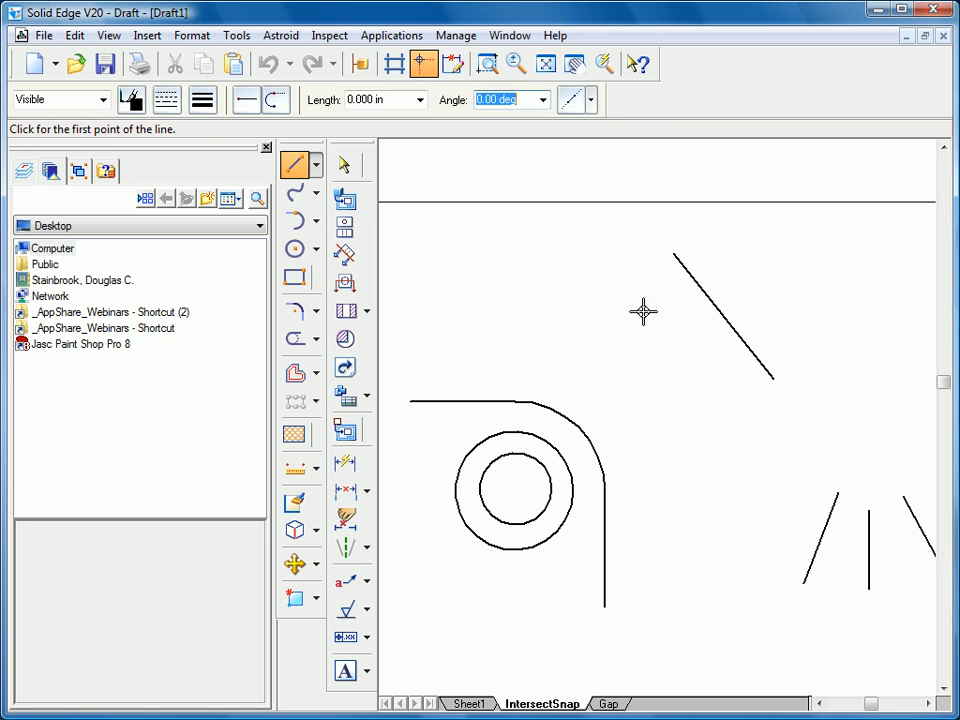
pyautogui.click(676, 260)
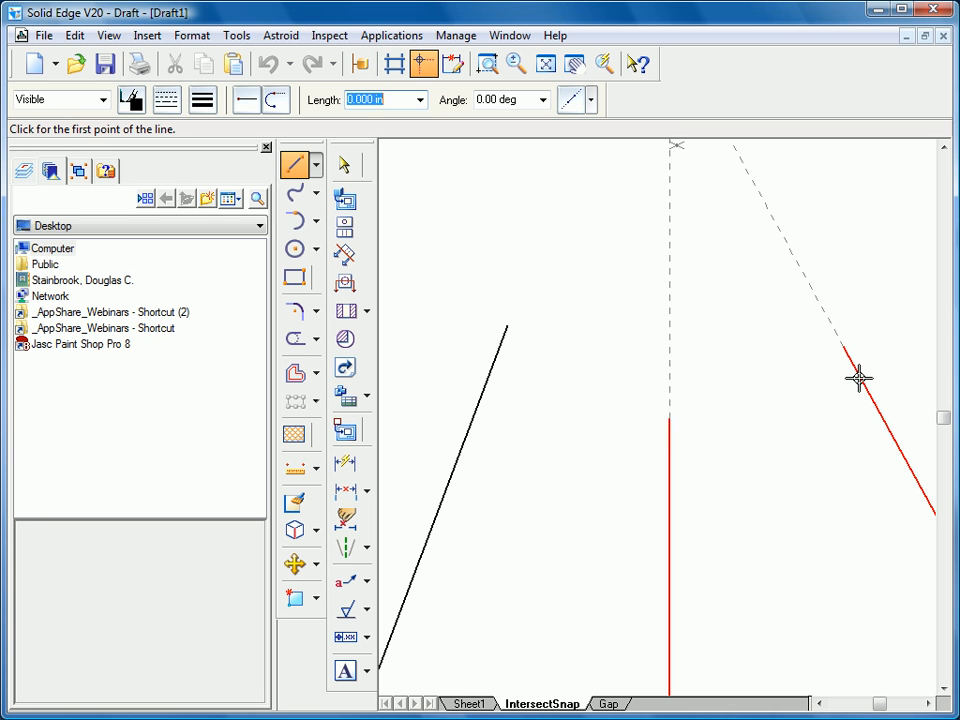
pyautogui.click(858, 378)
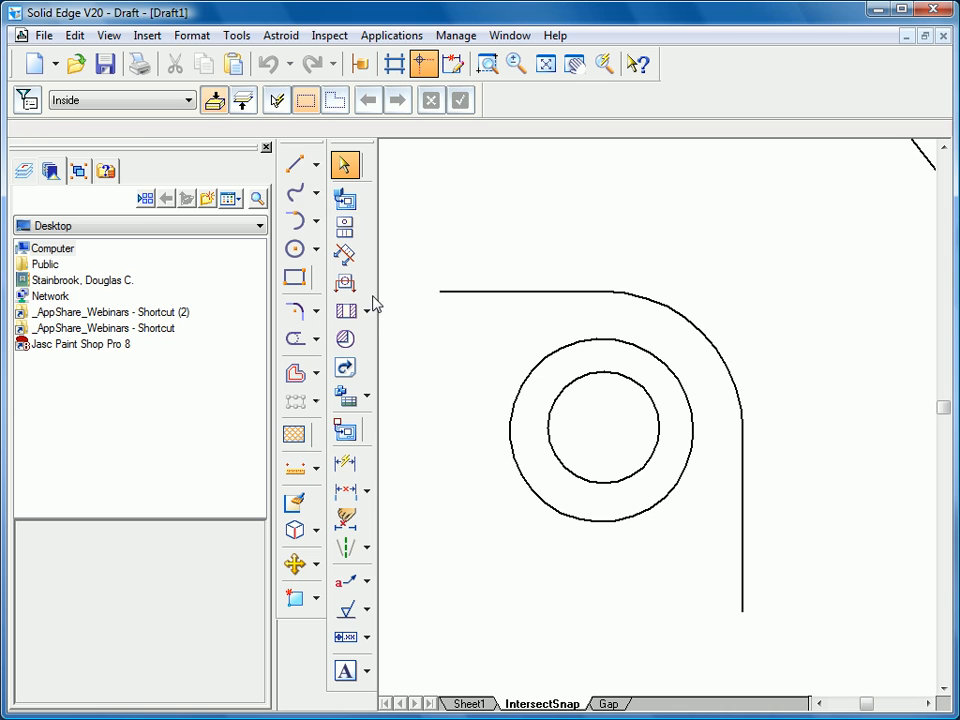
# Step: Draw a line from the circles' centre past the outer arc and fit the sheet
pyautogui.click(292, 164)
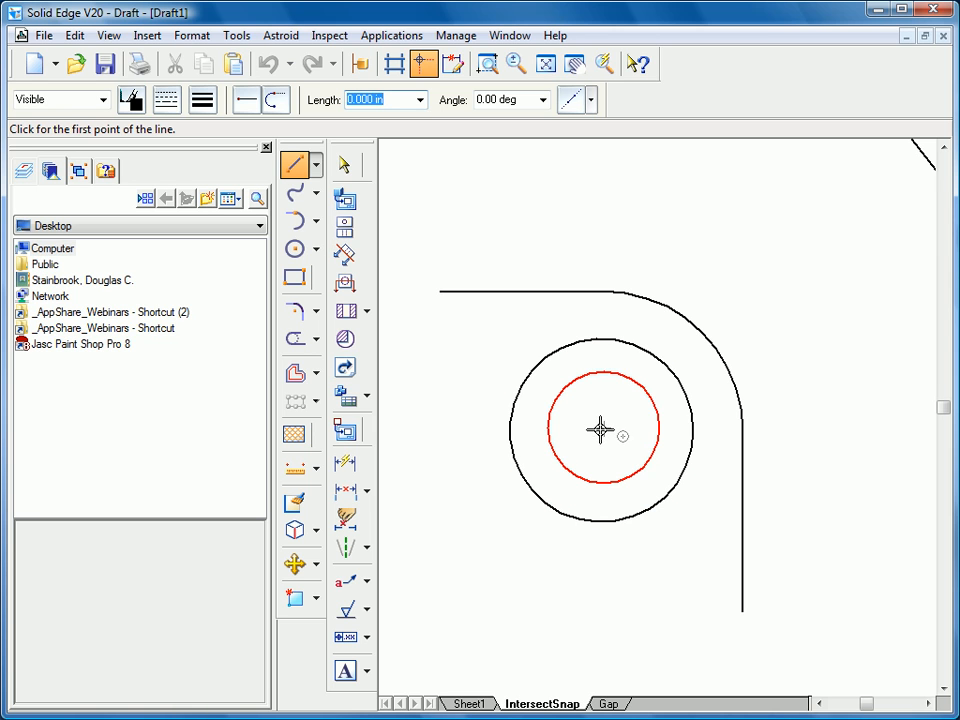
pyautogui.moveTo(610, 436)
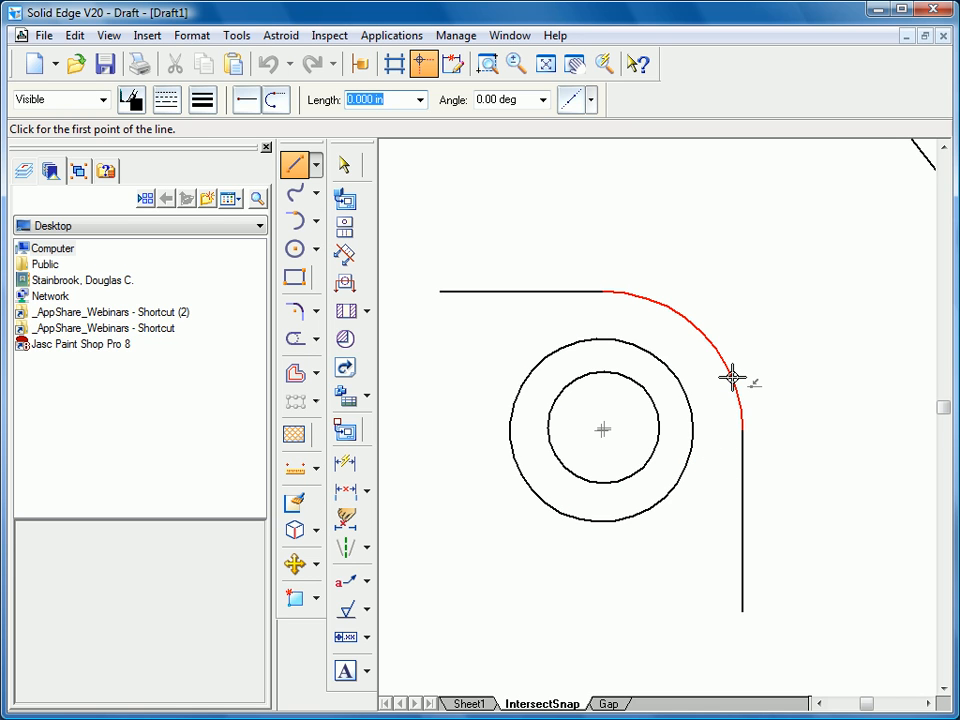
pyautogui.click(732, 376)
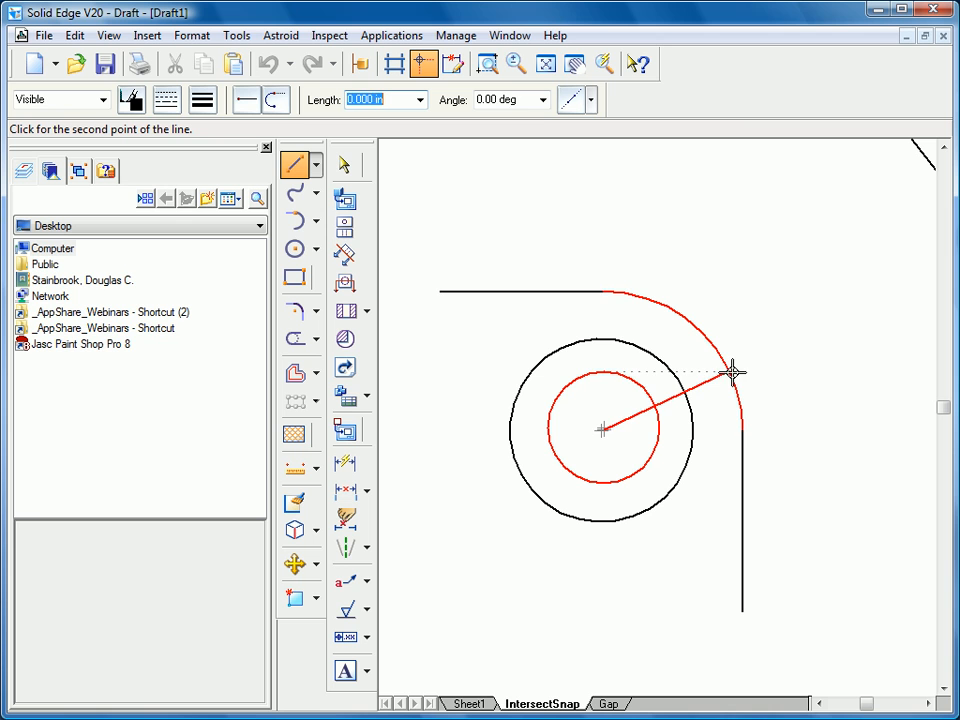
pyautogui.moveTo(772, 302)
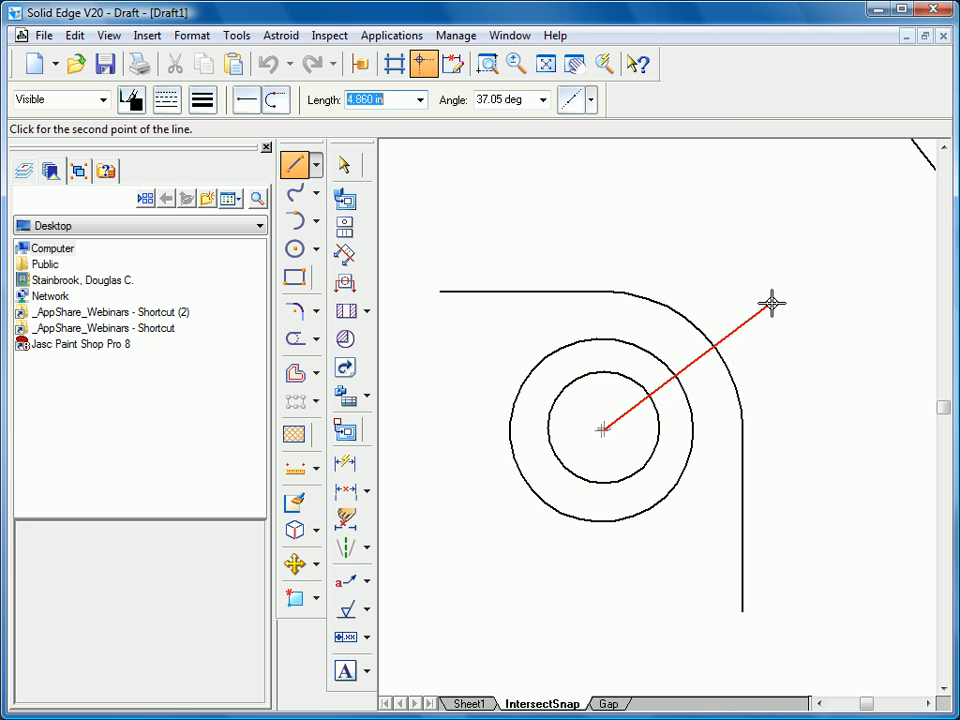
pyautogui.click(344, 164)
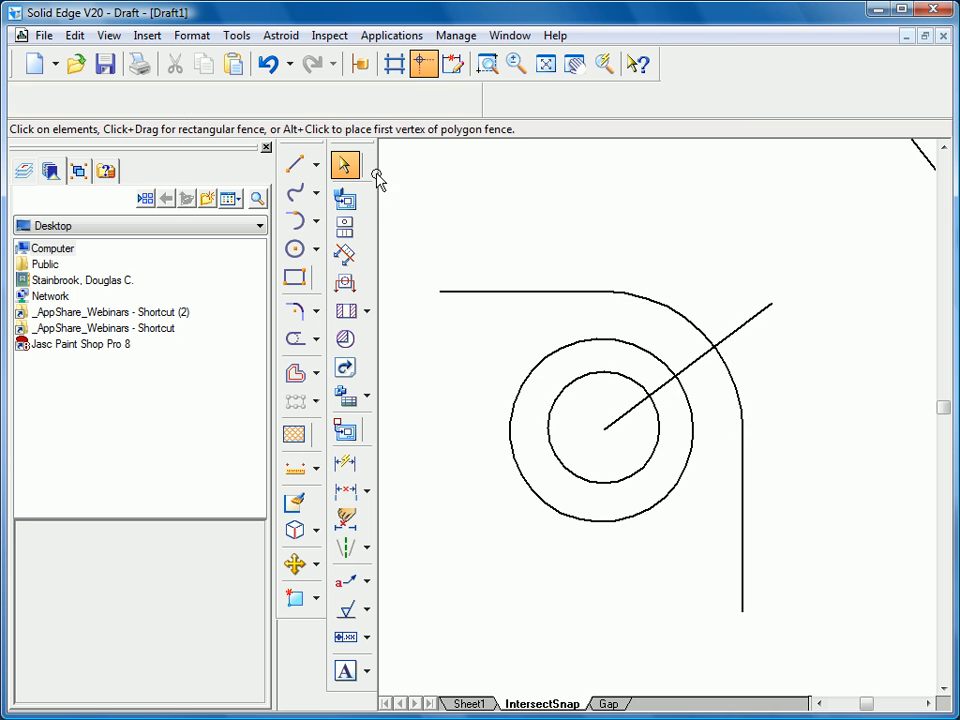
pyautogui.click(344, 164)
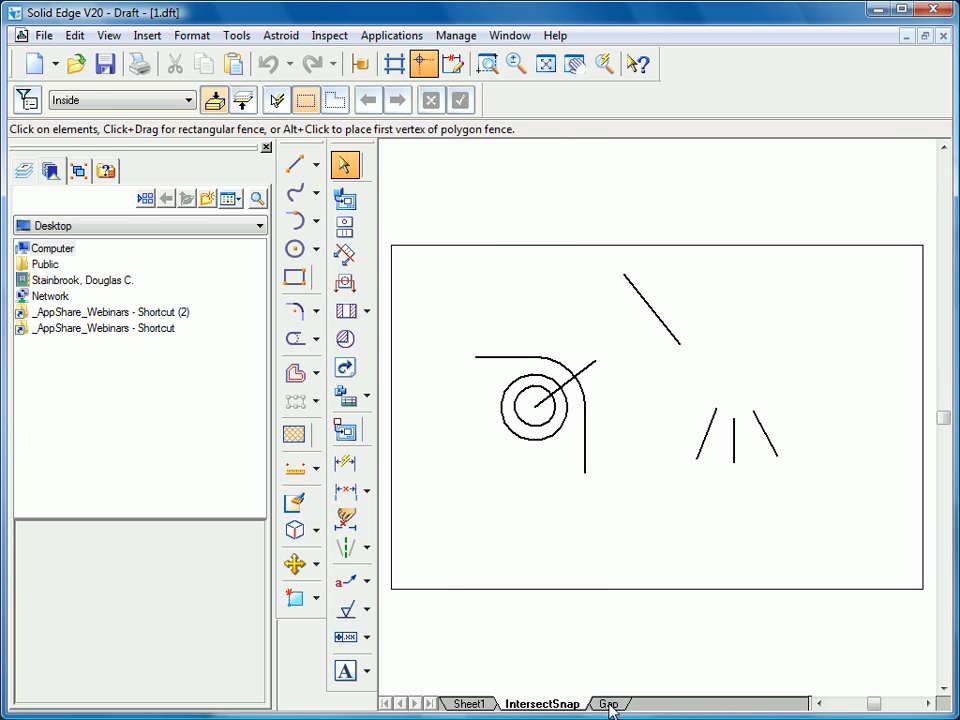
# Step: Add a projection line break to the top horizontal dimension on the Gap sheet
pyautogui.click(608, 704)
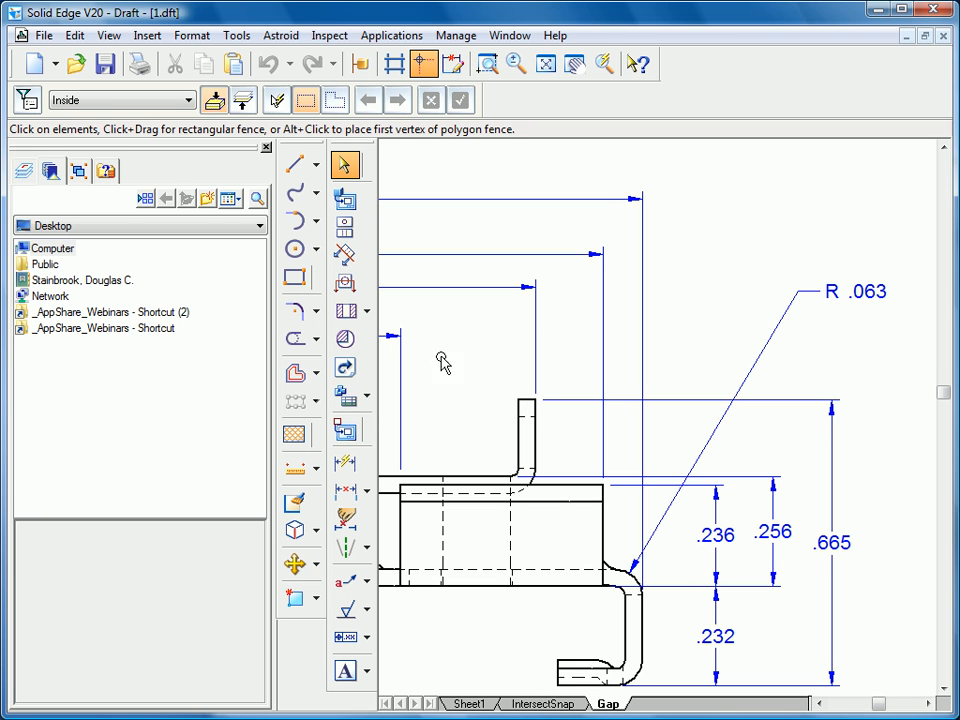
pyautogui.moveTo(710, 268)
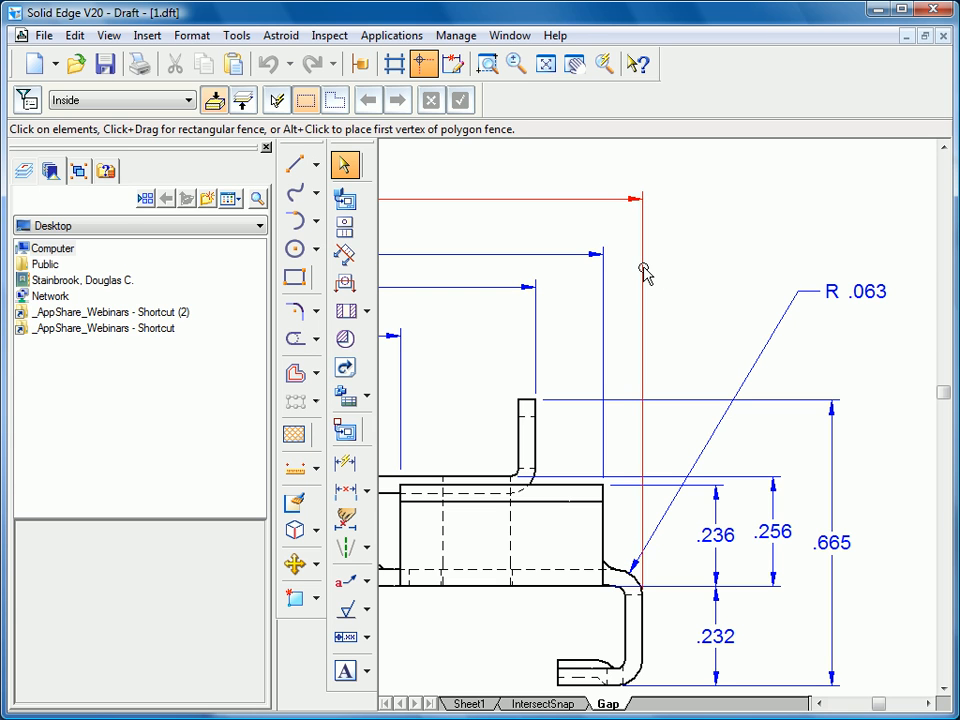
pyautogui.rightClick(644, 270)
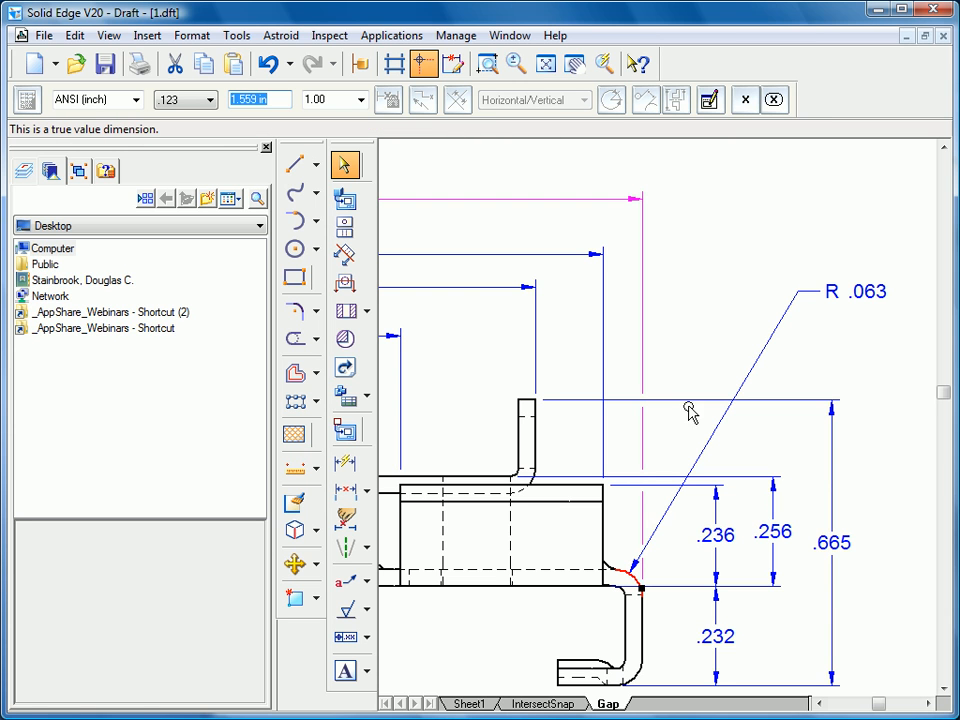
pyautogui.rightClick(690, 412)
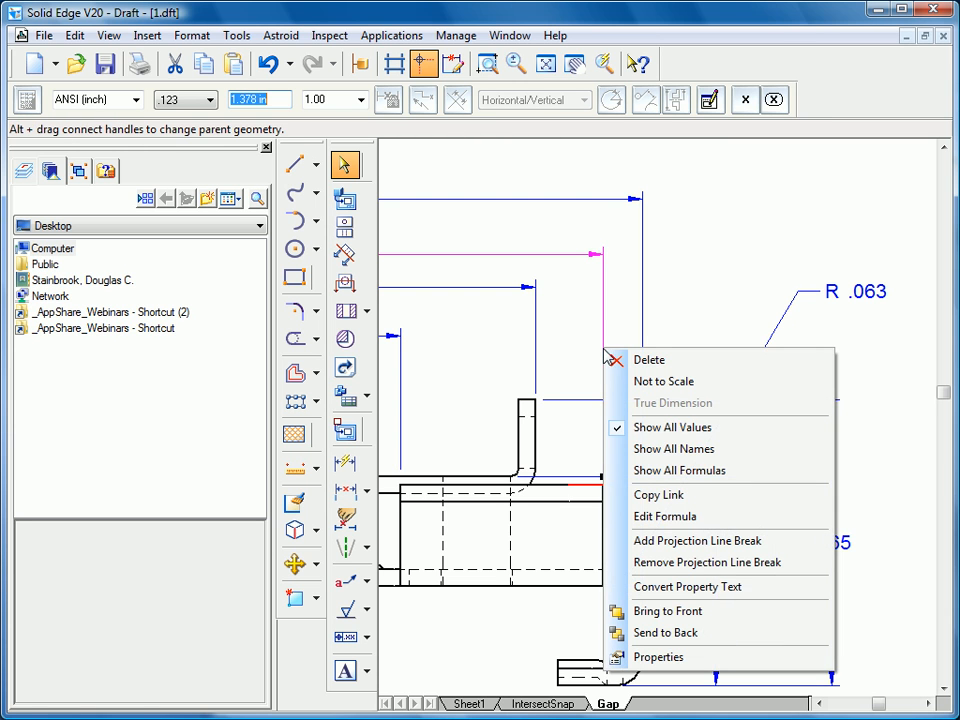
pyautogui.click(672, 402)
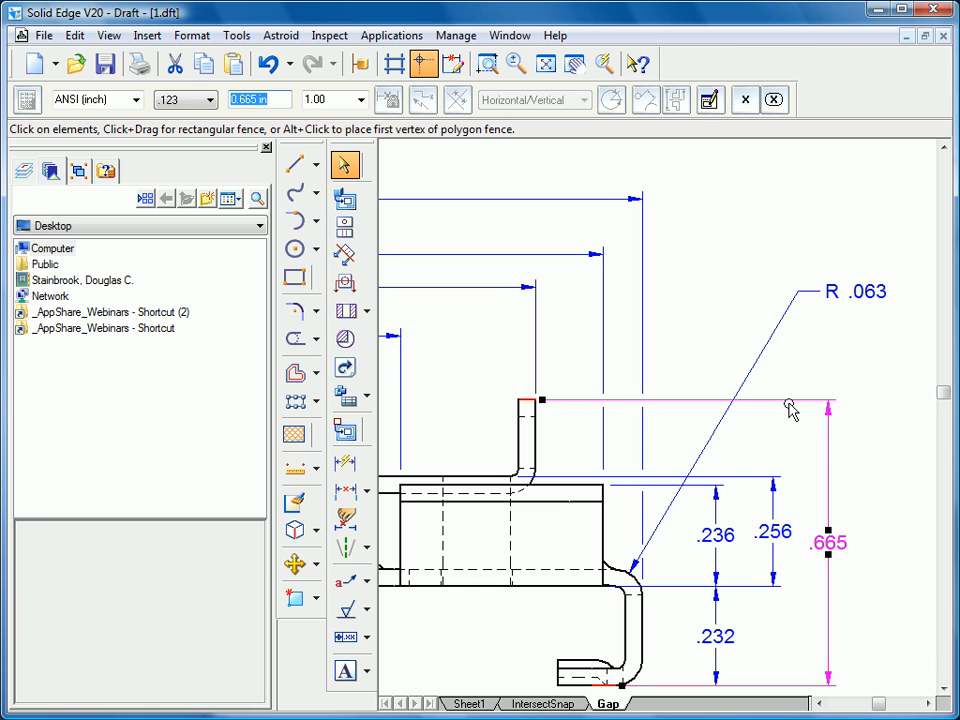
# Step: Add a projection line break to the .665 dimension where it crosses other dimensions
pyautogui.rightClick(790, 410)
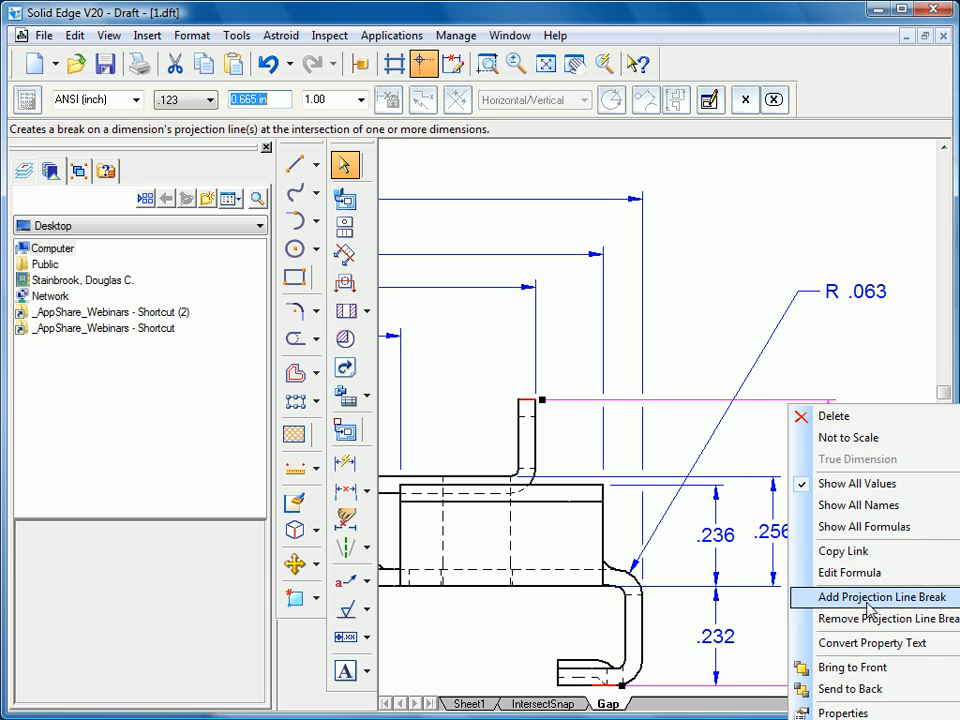
pyautogui.click(882, 596)
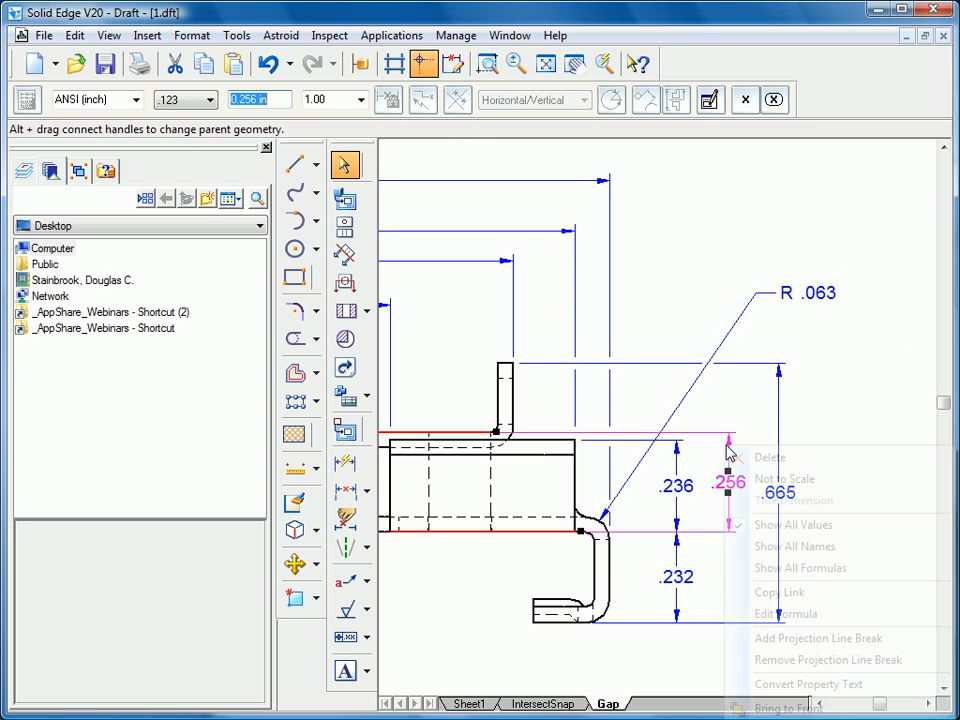
pyautogui.moveTo(816, 638)
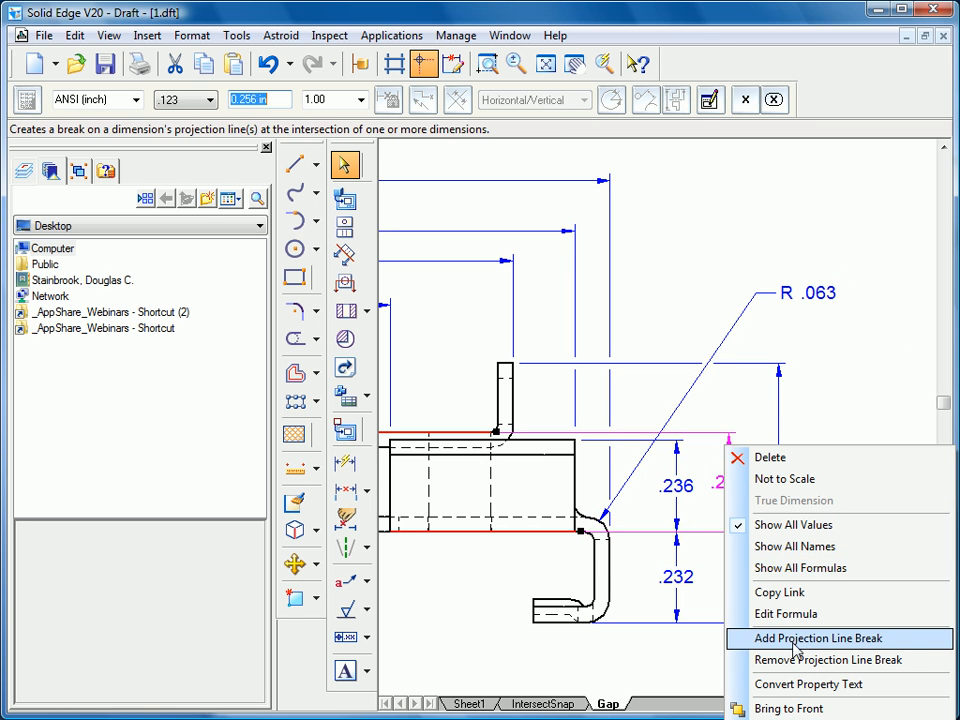